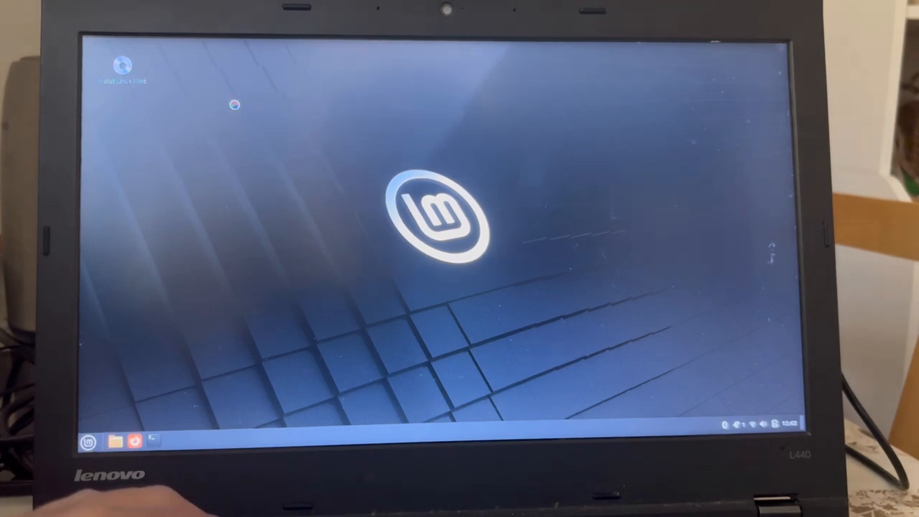
Launch Install Linux Mint, keep English, and scroll the keyboard layouts toward German (Austria)
double_click(122, 65)
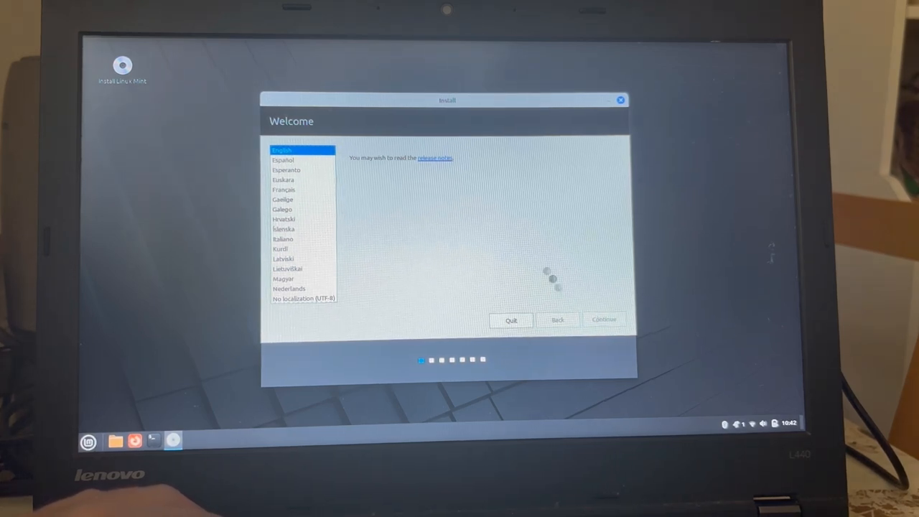
left_click(603, 319)
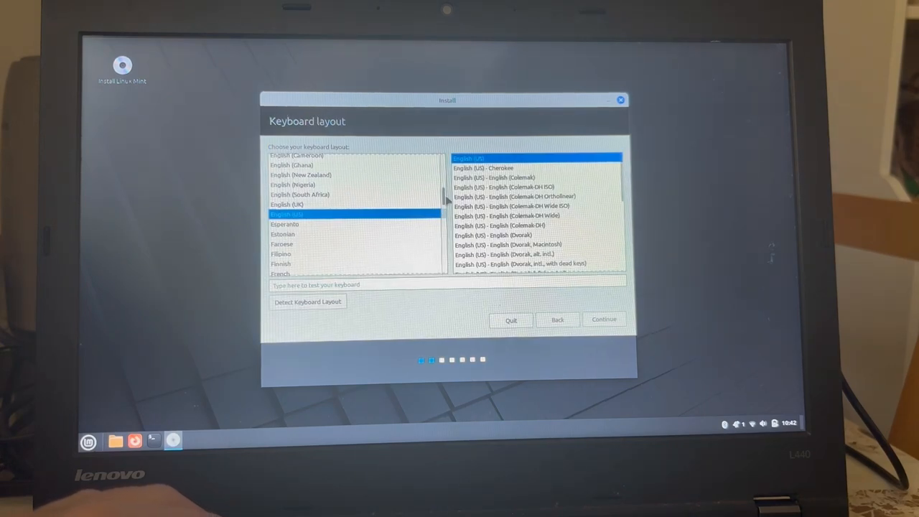
scroll("down", 3)
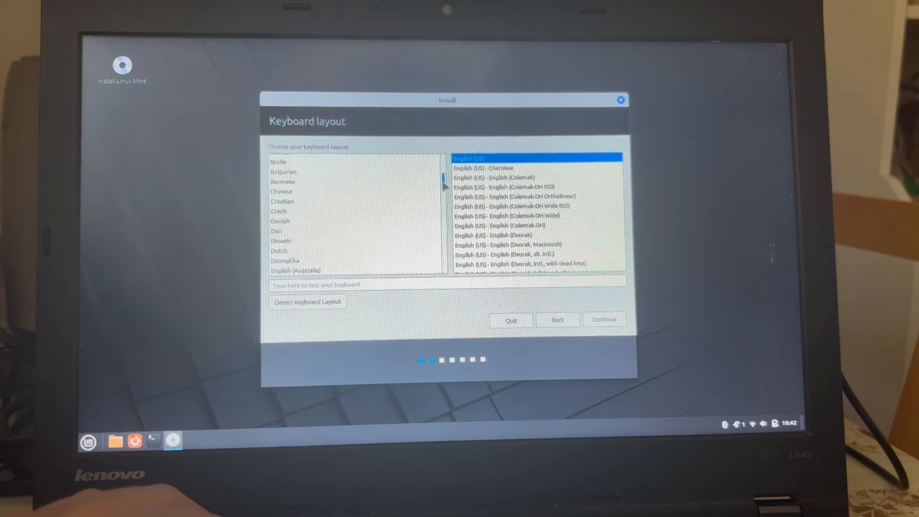
scroll("down", 3)
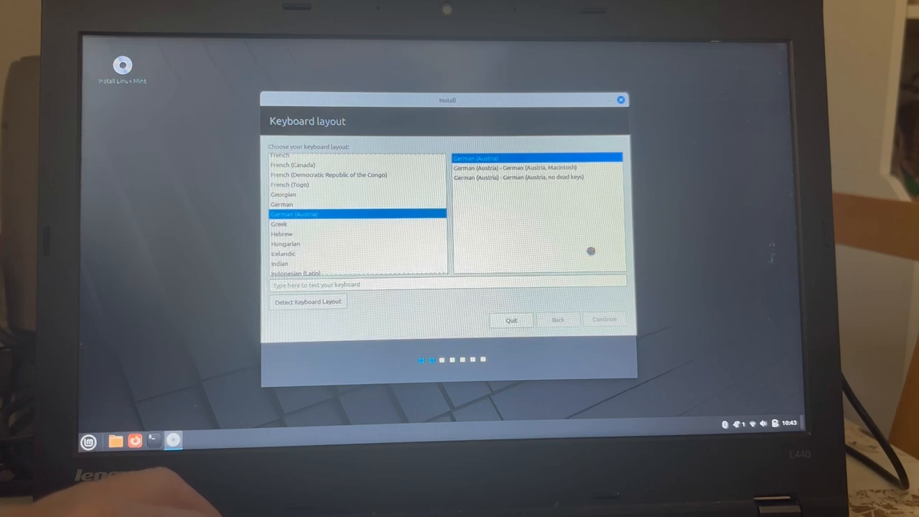
Accept German (Austria), tick Install multimedia codecs, and choose the Something else installation type
left_click(603, 319)
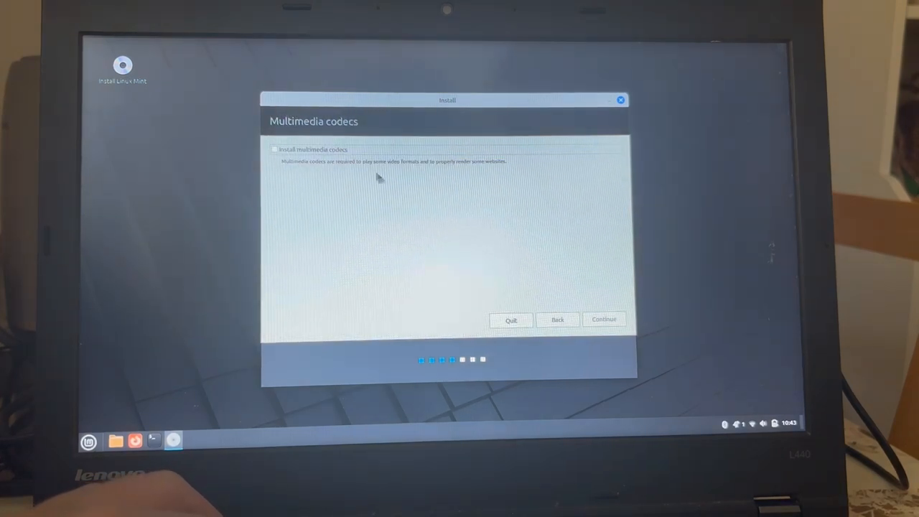
left_click(274, 150)
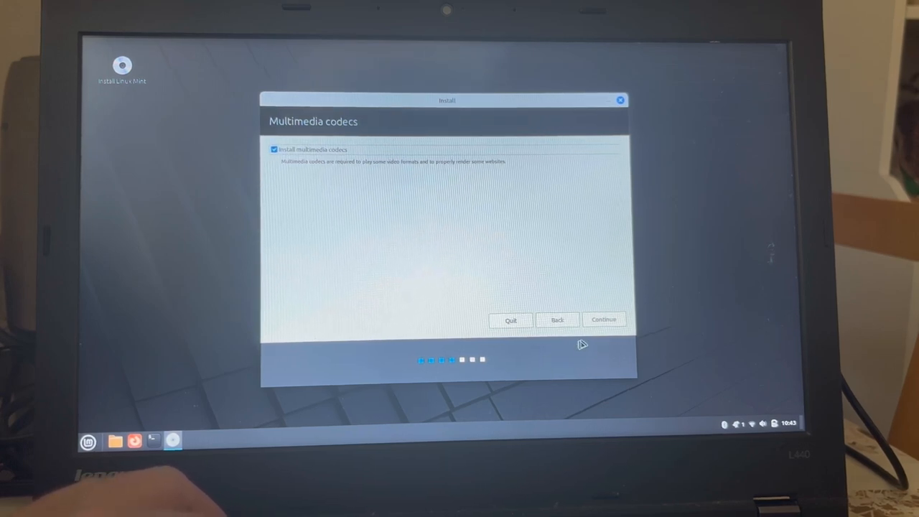
left_click(604, 319)
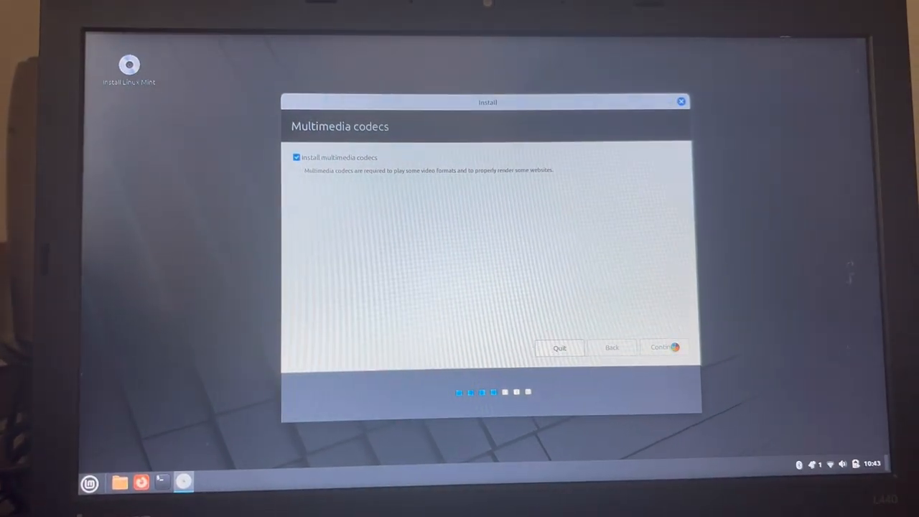
left_click(663, 346)
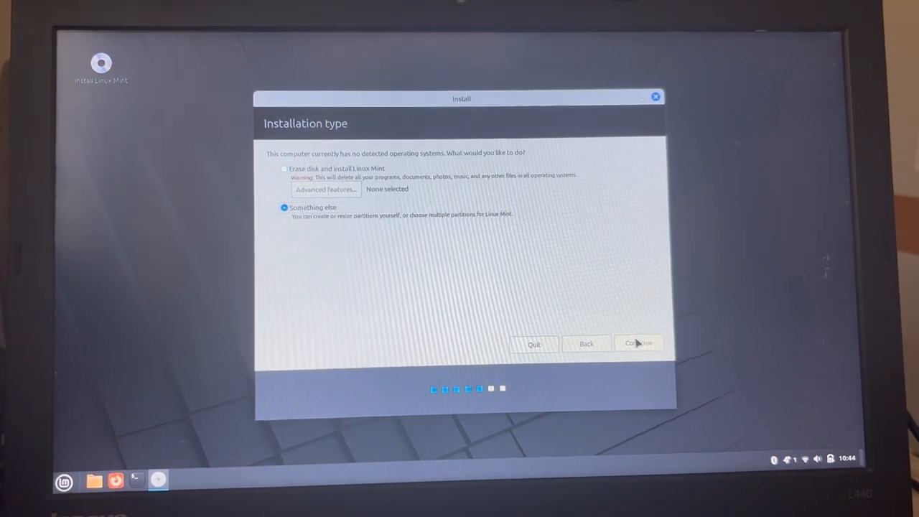
Continue into manual partitioning of /dev/sda
left_click(638, 344)
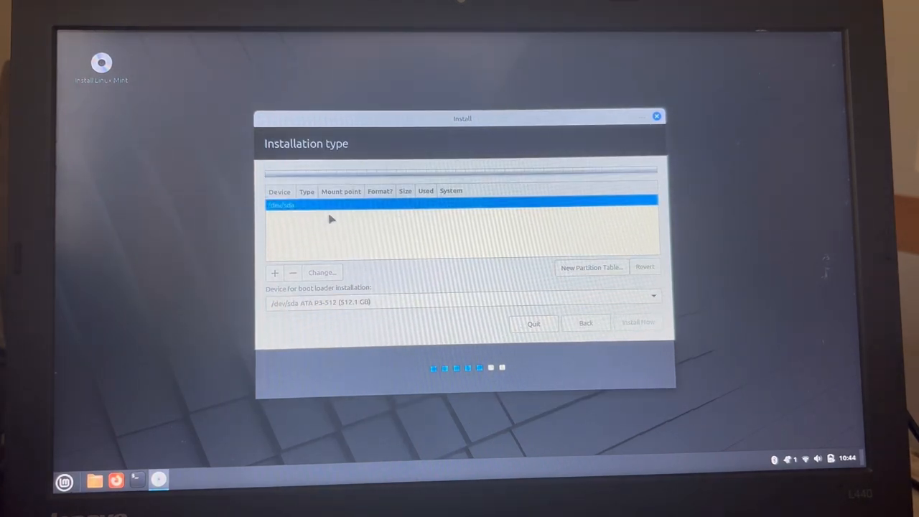
mouse_move(370, 244)
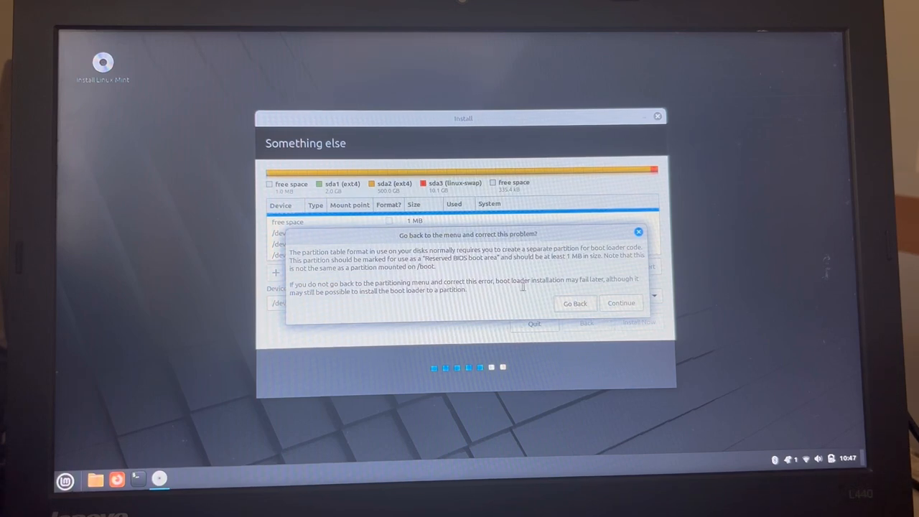
mouse_move(598, 282)
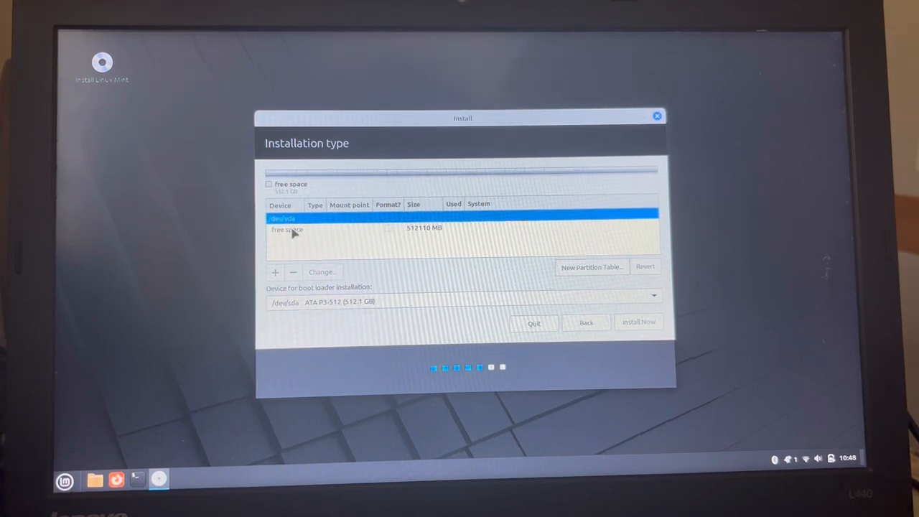
Create a 1 MB Reserved BIOS boot area partition in the free space
left_click(274, 273)
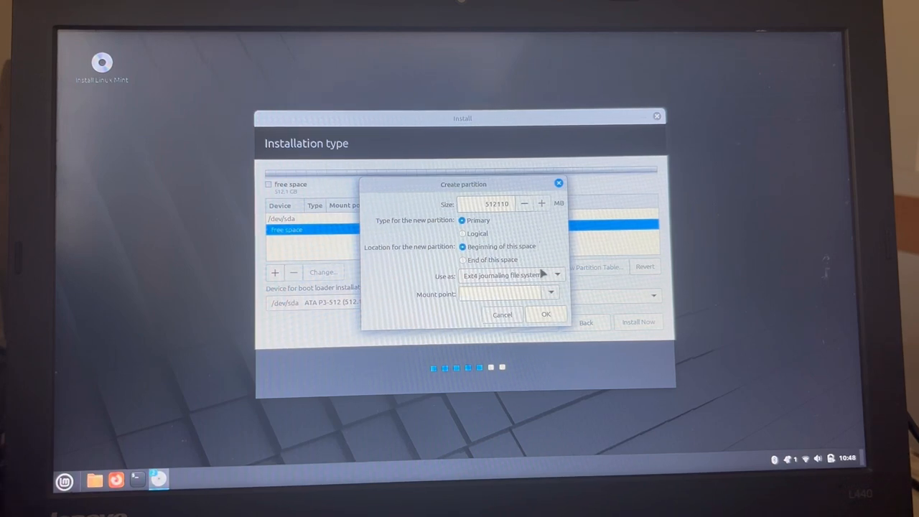
left_click(537, 274)
type("30")
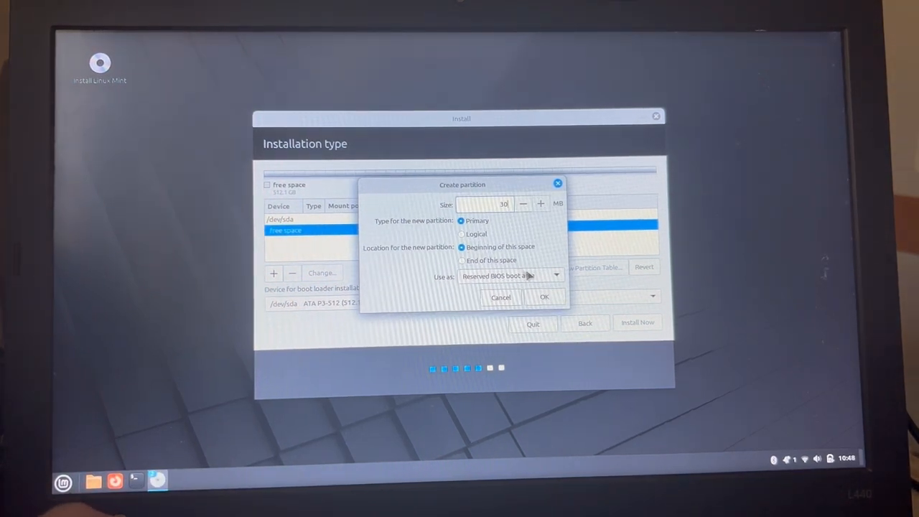
left_click(539, 298)
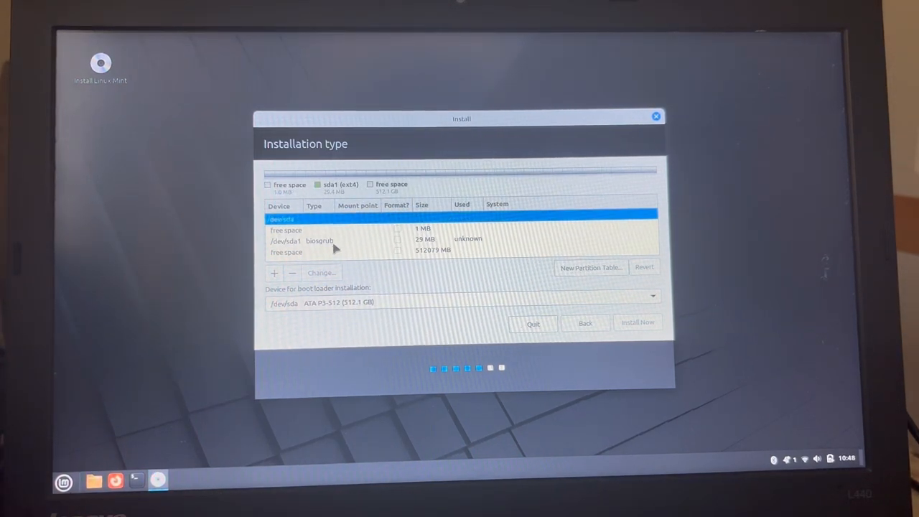
mouse_move(281, 267)
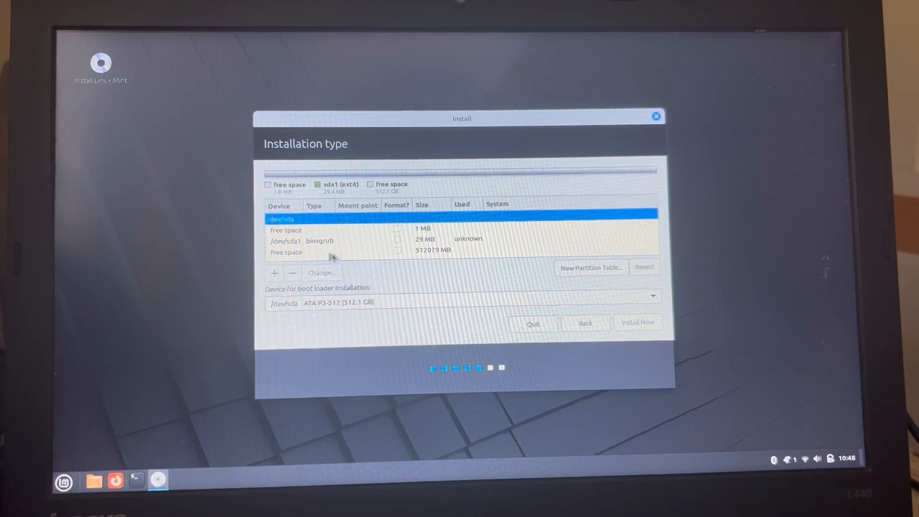
Create a 2000 MB EFI System Partition in the remaining free space
left_click(330, 253)
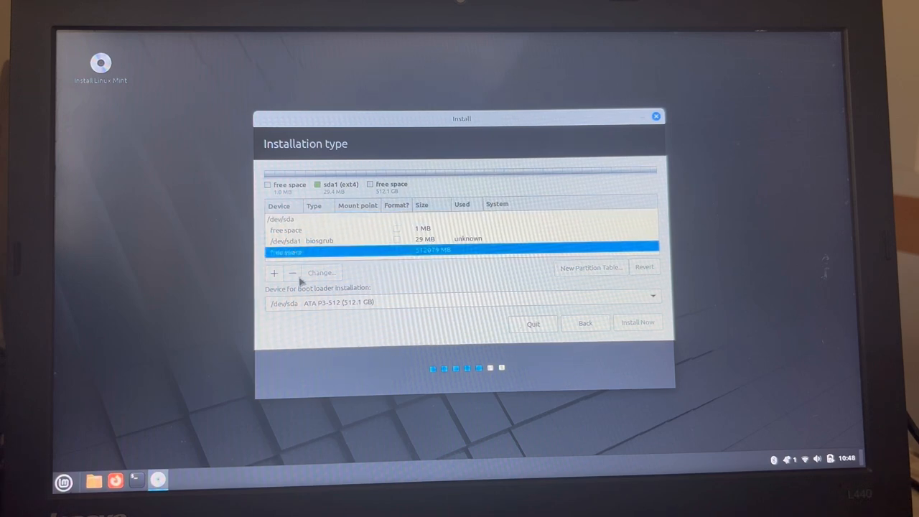
left_click(273, 272)
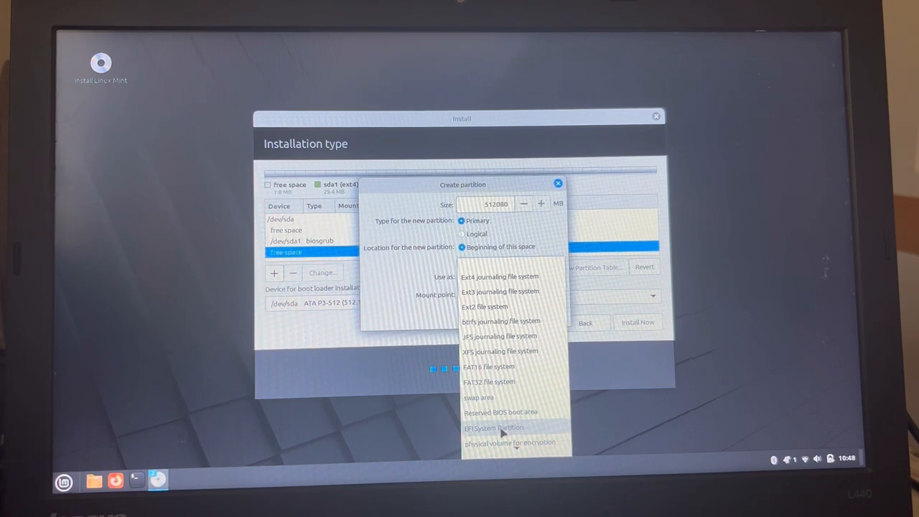
left_click(494, 428)
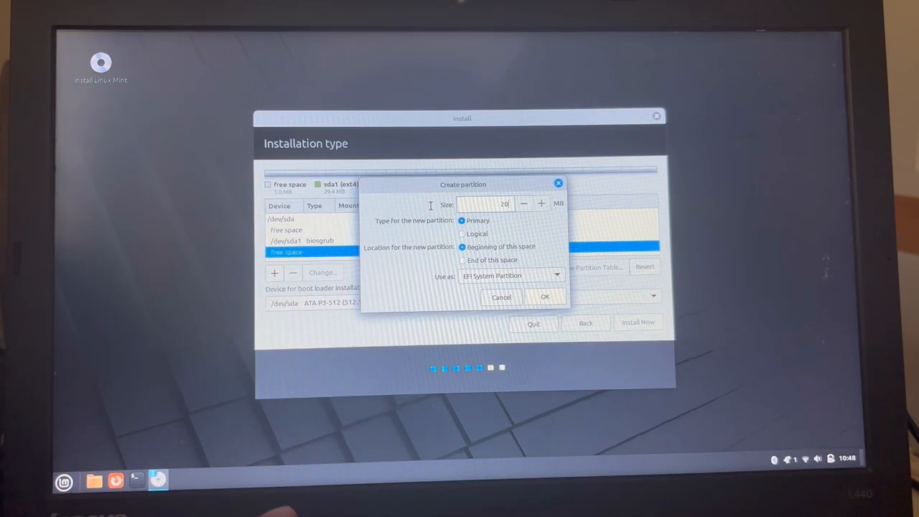
type("2000")
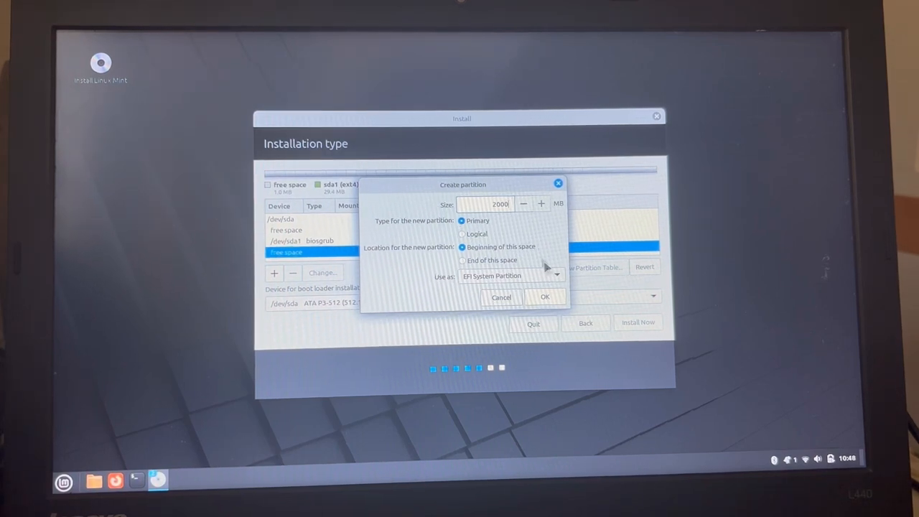
left_click(537, 297)
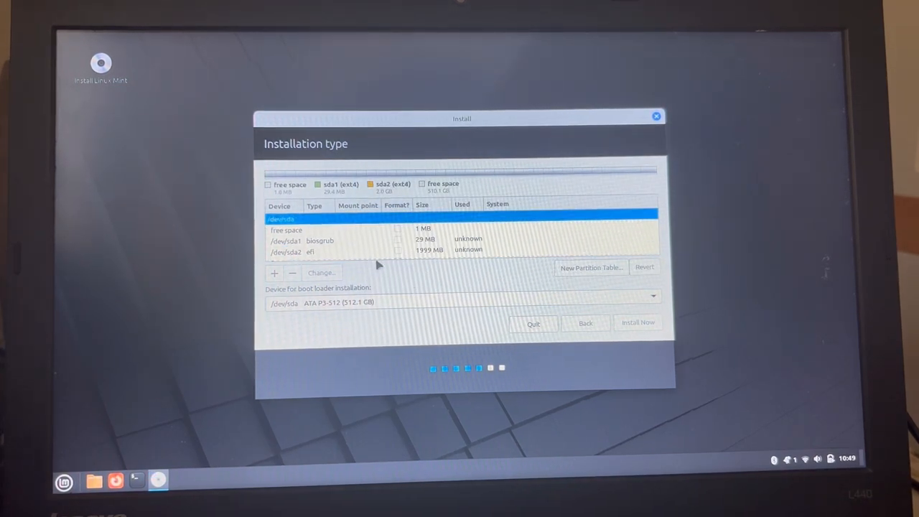
mouse_move(409, 255)
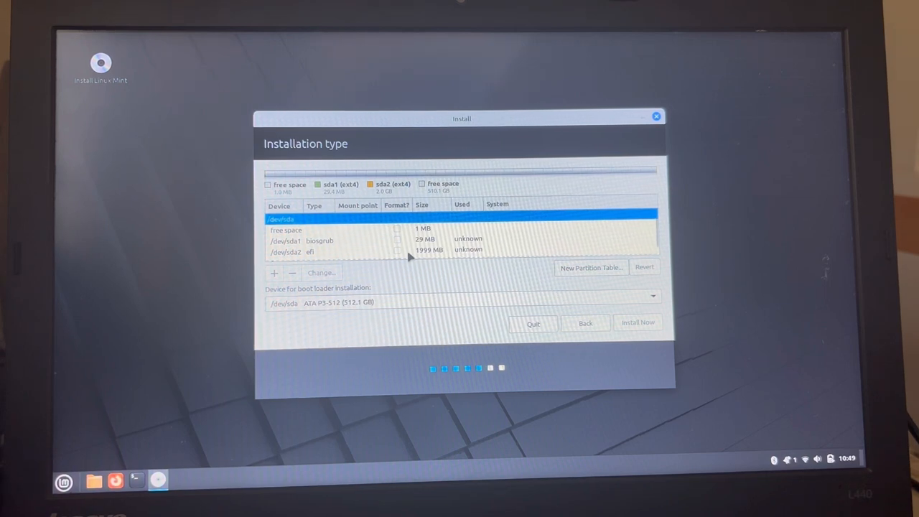
mouse_move(687, 250)
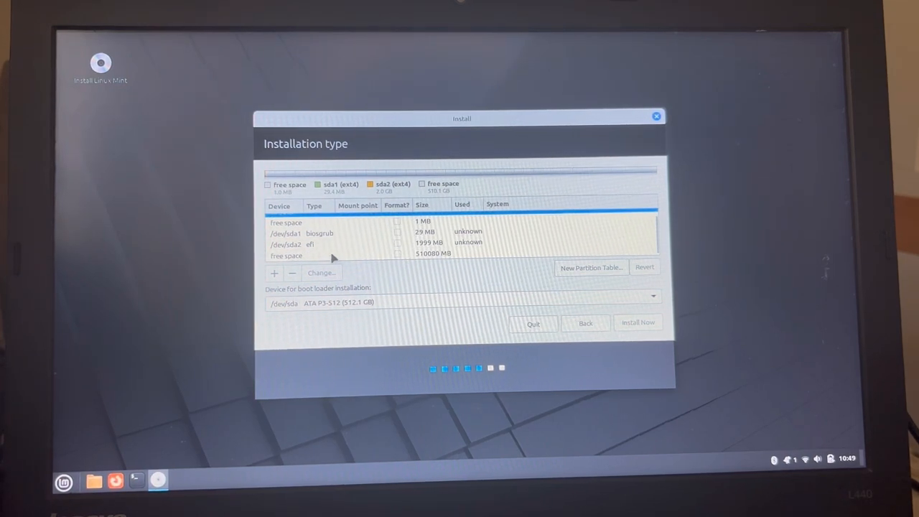
Create a 500000 MB ext4 partition mounted as root (/)
left_click(275, 273)
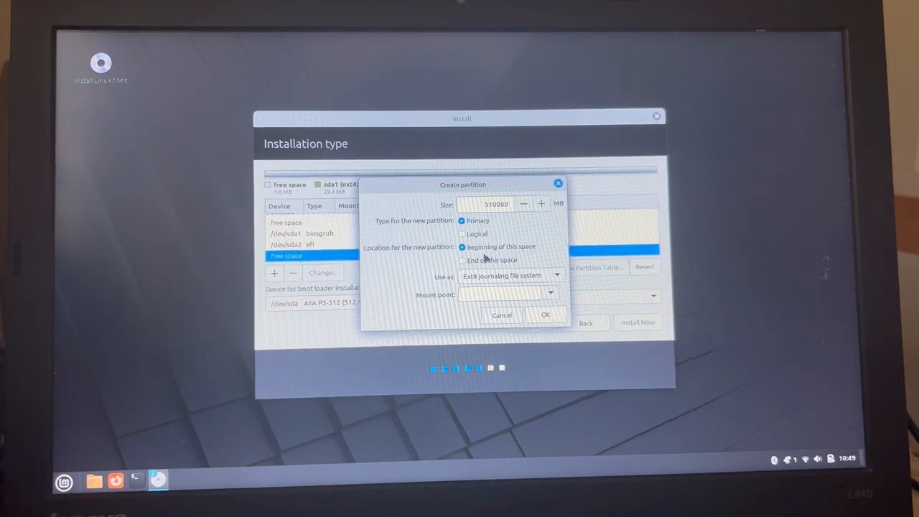
left_click(508, 276)
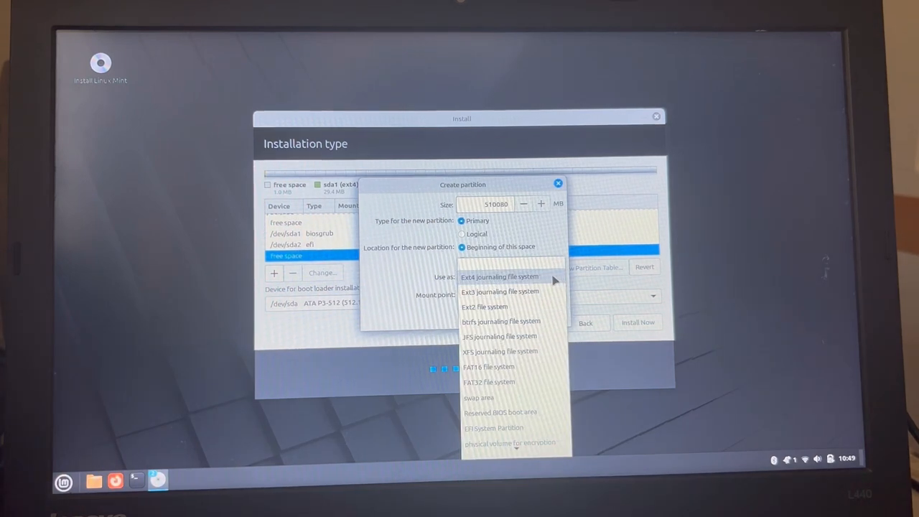
left_click(491, 276)
type("5")
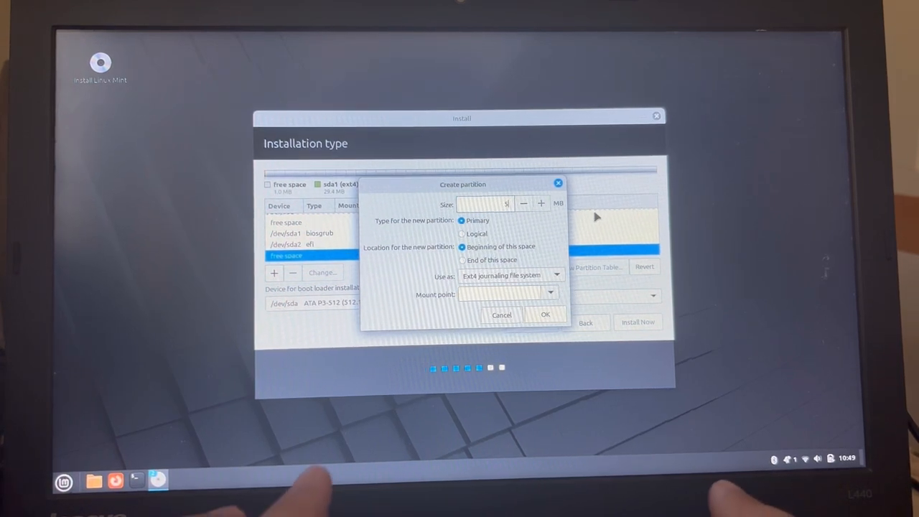
type("00000")
left_click(508, 295)
type("/")
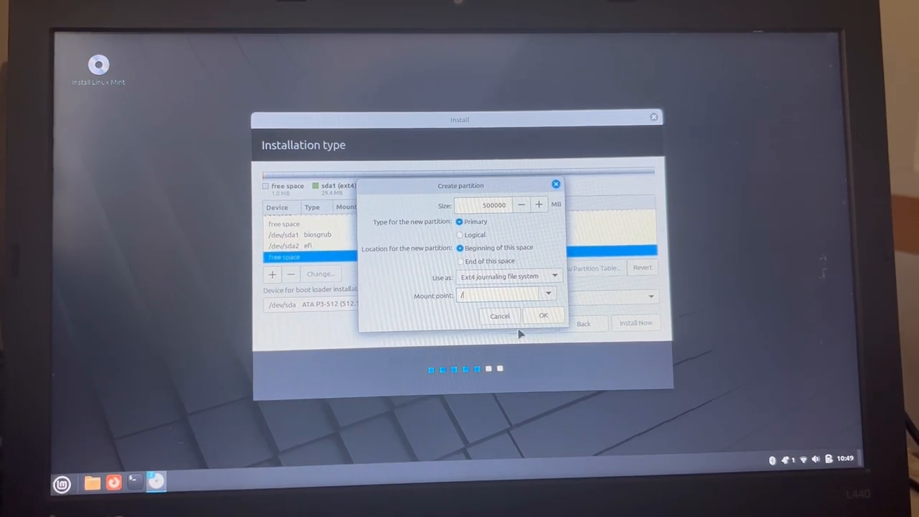
left_click(545, 316)
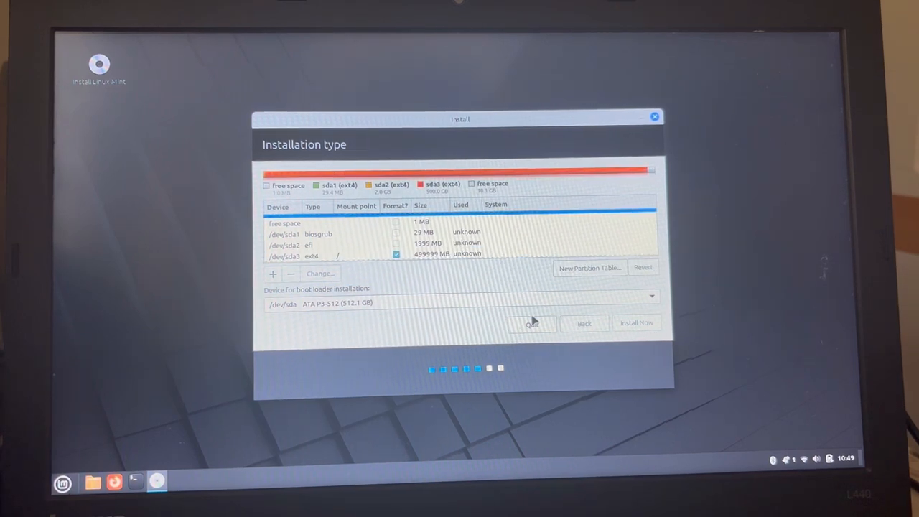
mouse_move(276, 280)
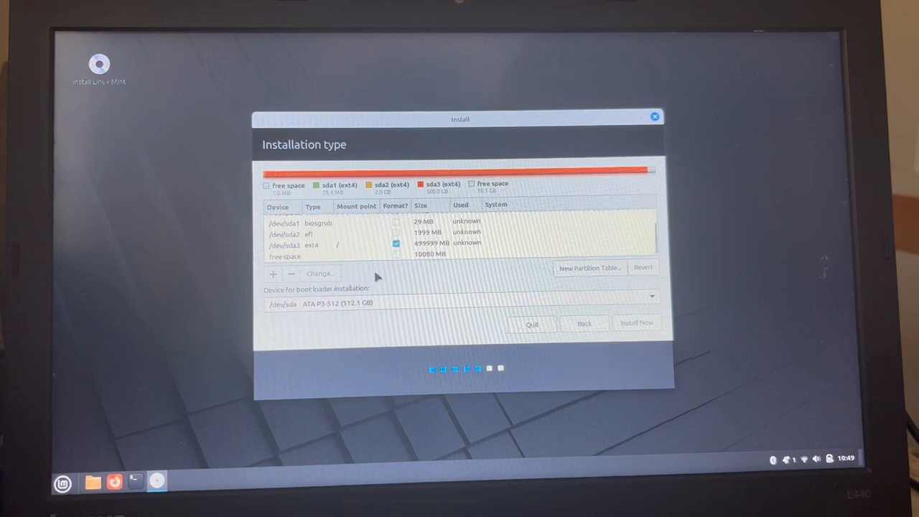
Create a swap area partition from the remaining roughly 10 GB of free space
left_click(273, 273)
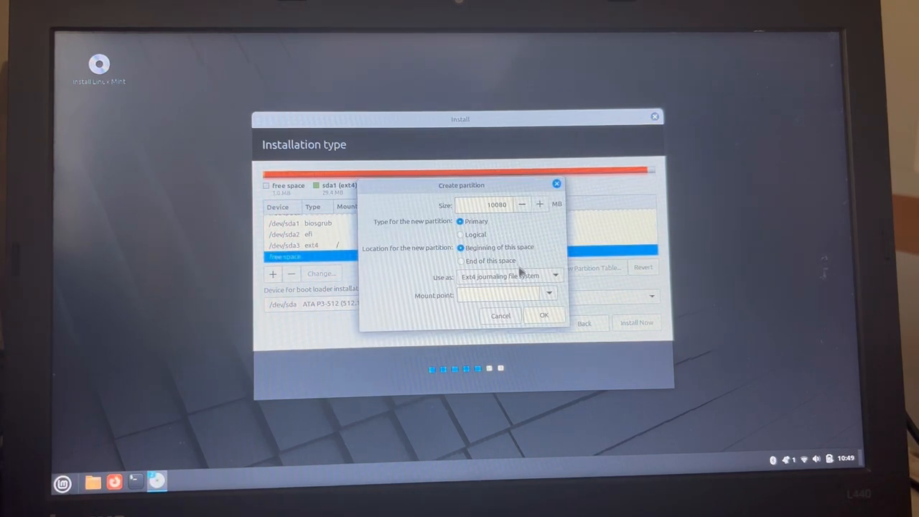
left_click(509, 276)
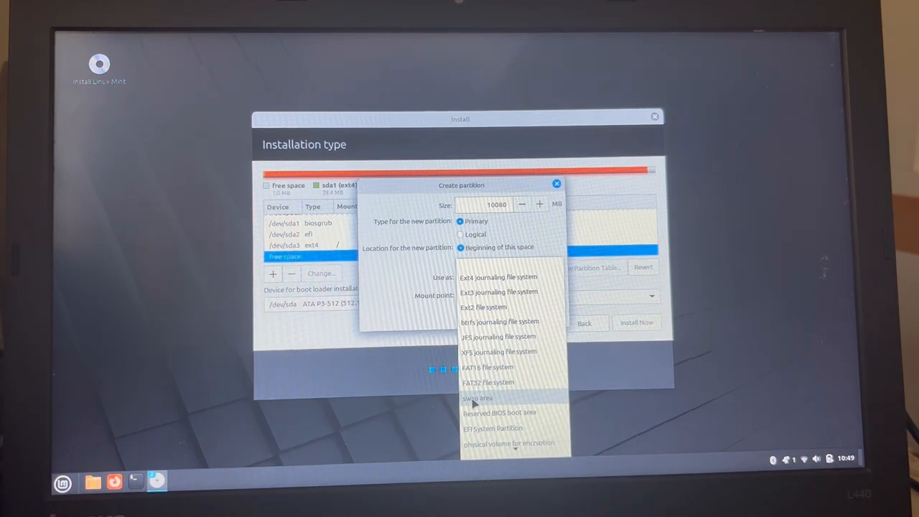
left_click(477, 396)
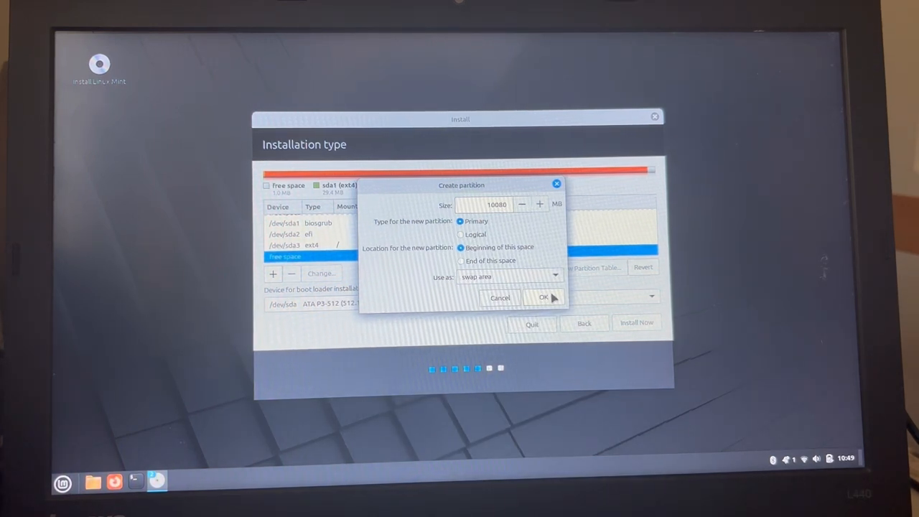
left_click(540, 298)
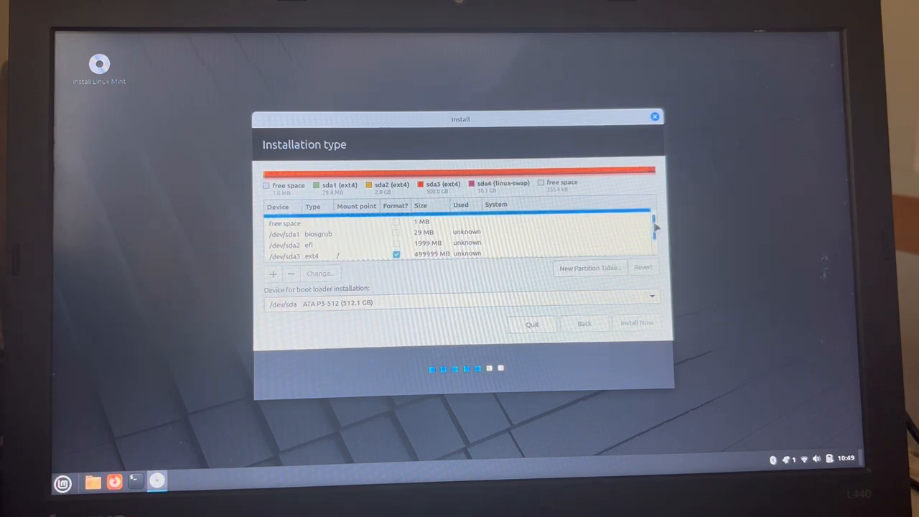
scroll("down", 3)
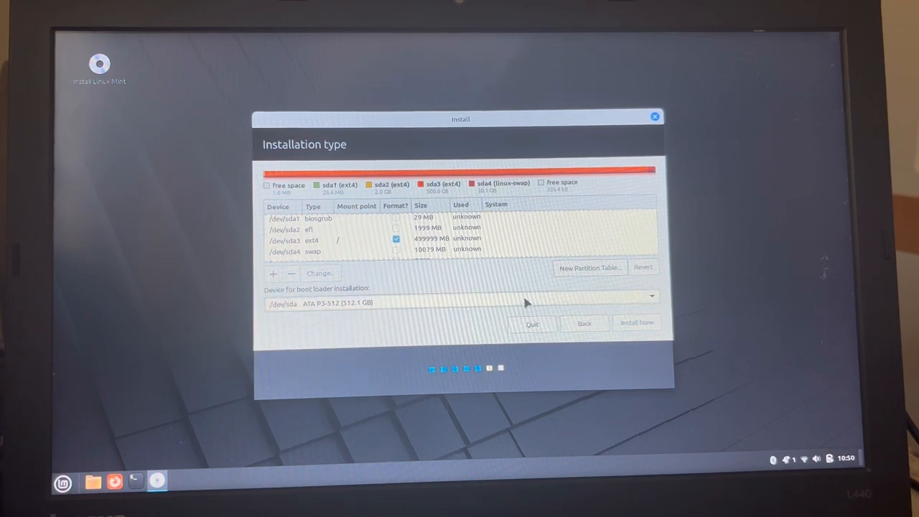
Start Install Now and approve writing the partition changes to disk
left_click(637, 323)
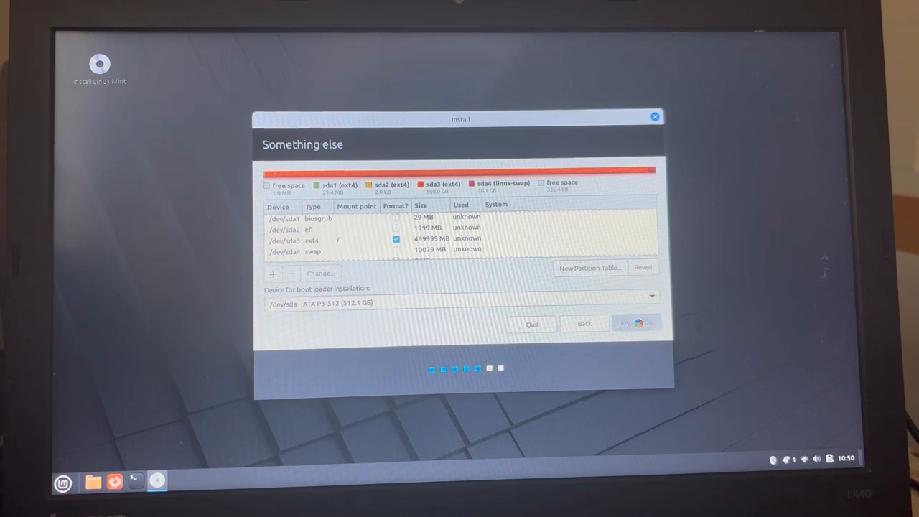
left_click(636, 322)
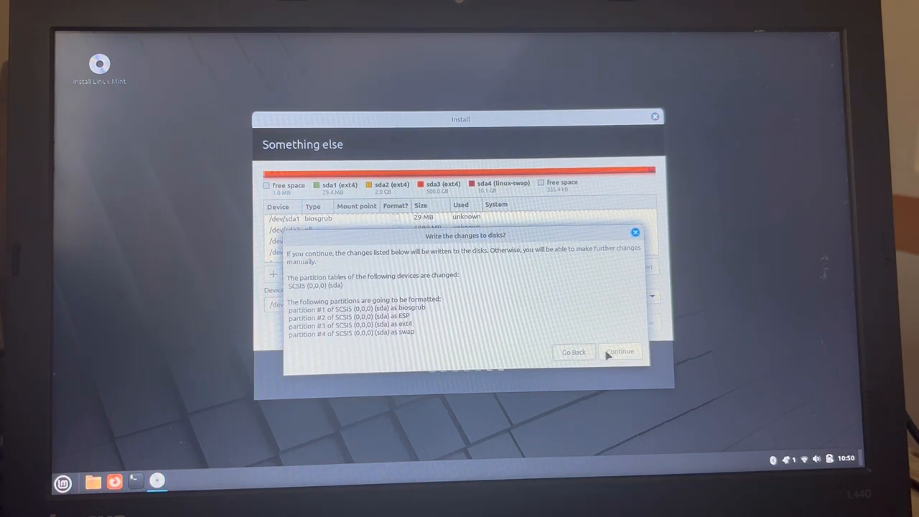
left_click(620, 350)
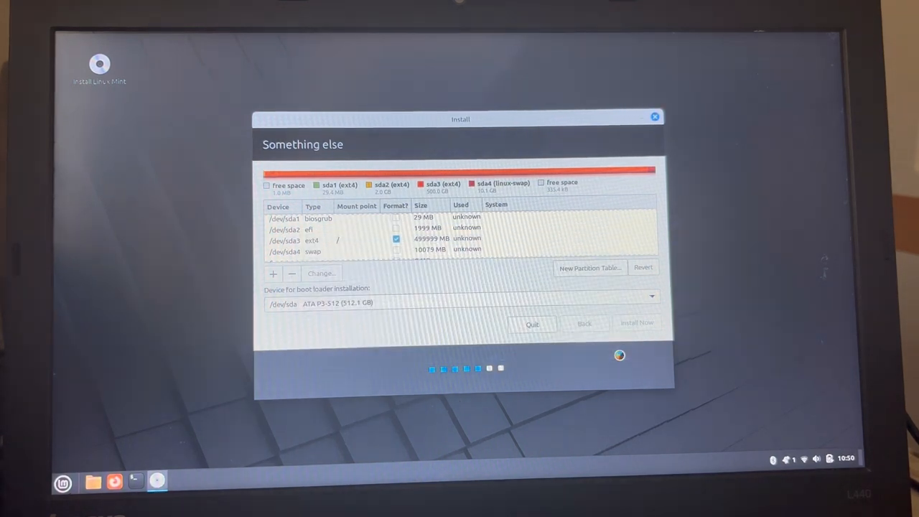
left_click(638, 324)
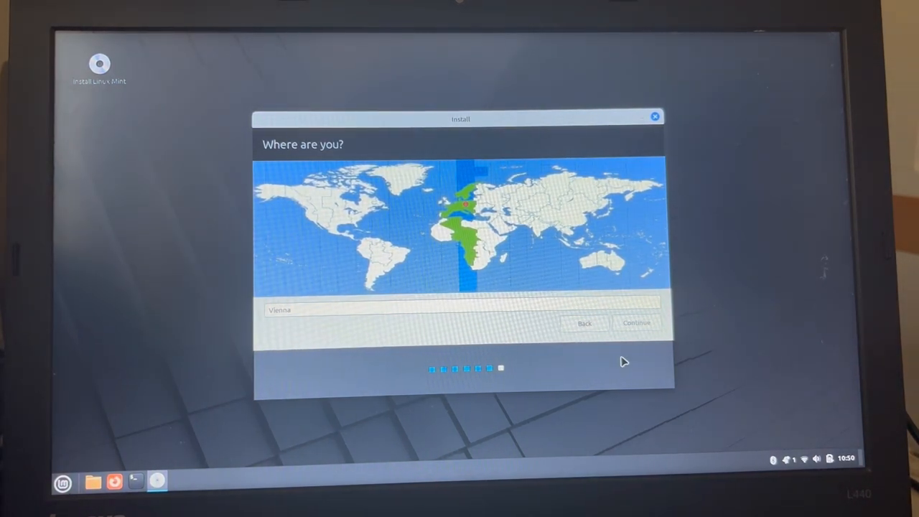
Keep Vienna on the Where are you? page and continue
left_click(637, 322)
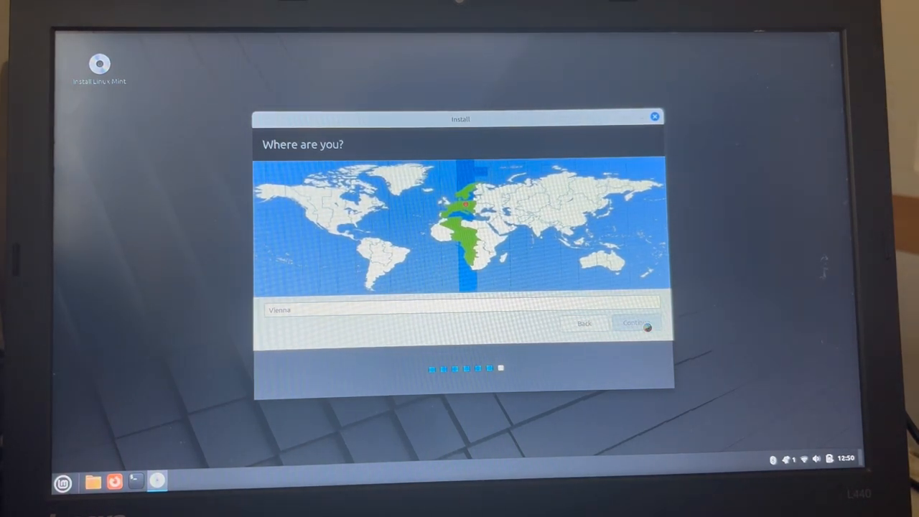
left_click(636, 322)
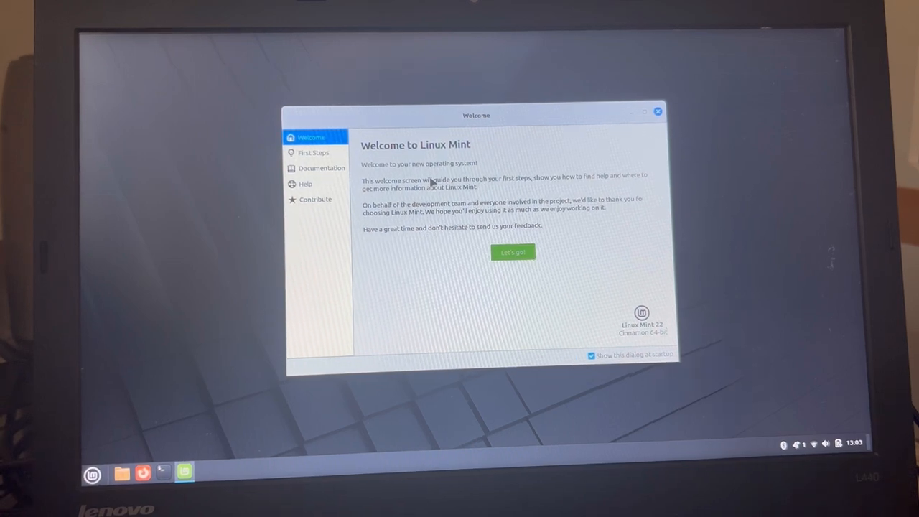
mouse_move(477, 252)
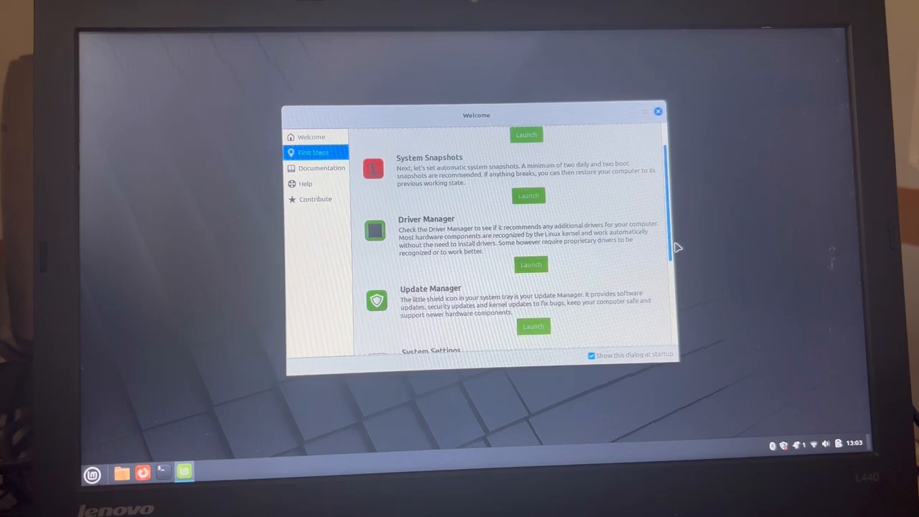
Scroll through the First Steps list of recommended setup tasks
scroll("down", 3)
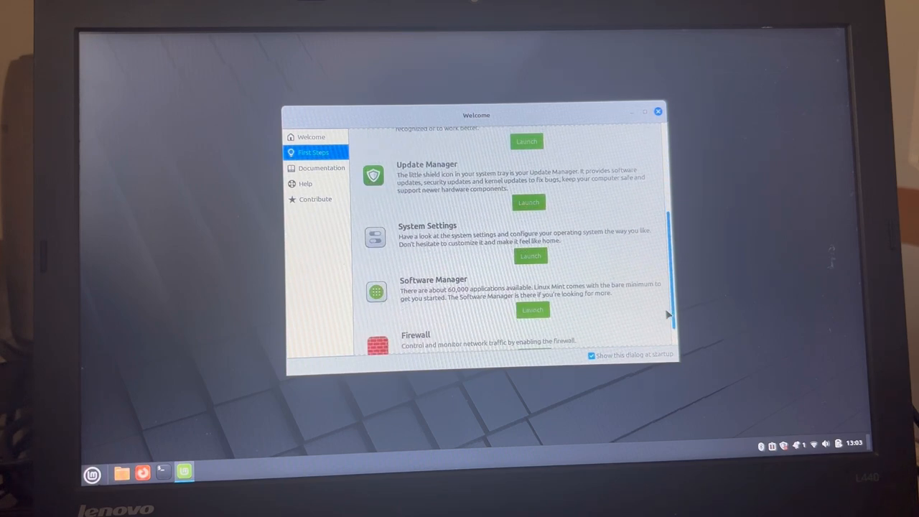
scroll("down", 3)
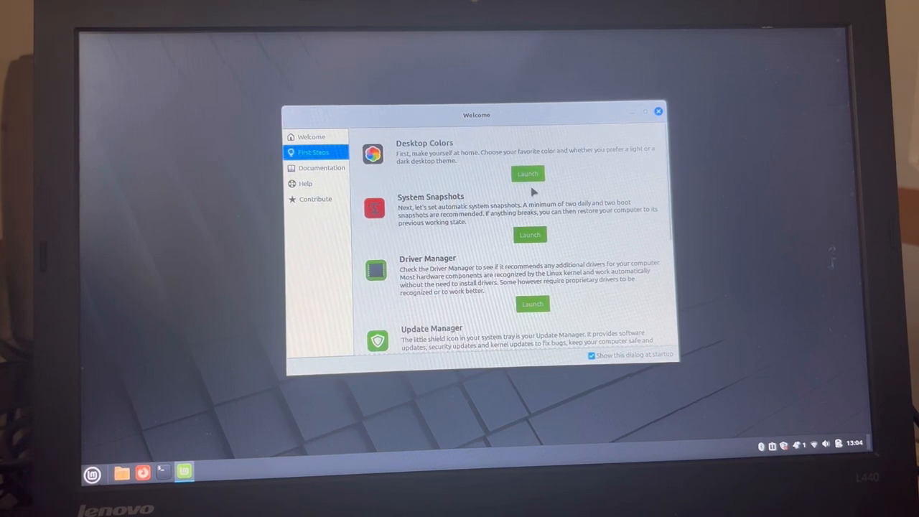
mouse_move(540, 196)
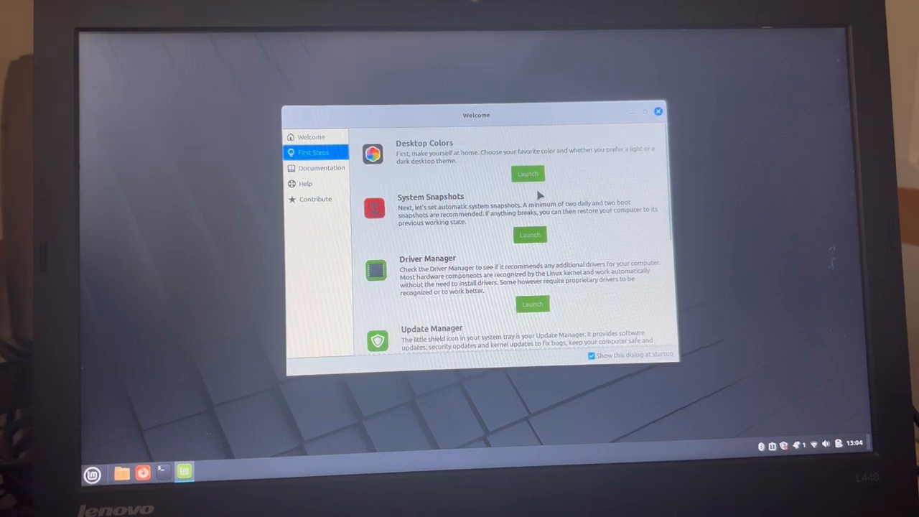
mouse_move(528, 240)
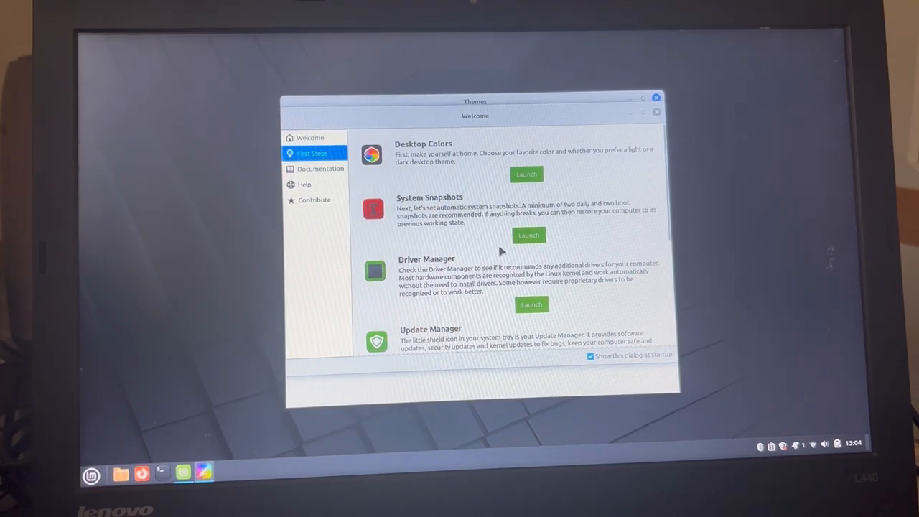
left_click(525, 174)
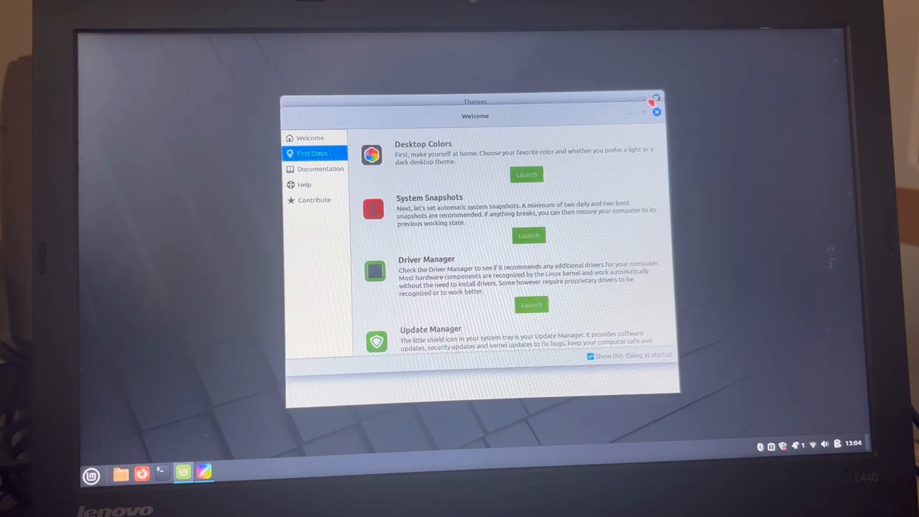
left_click(526, 176)
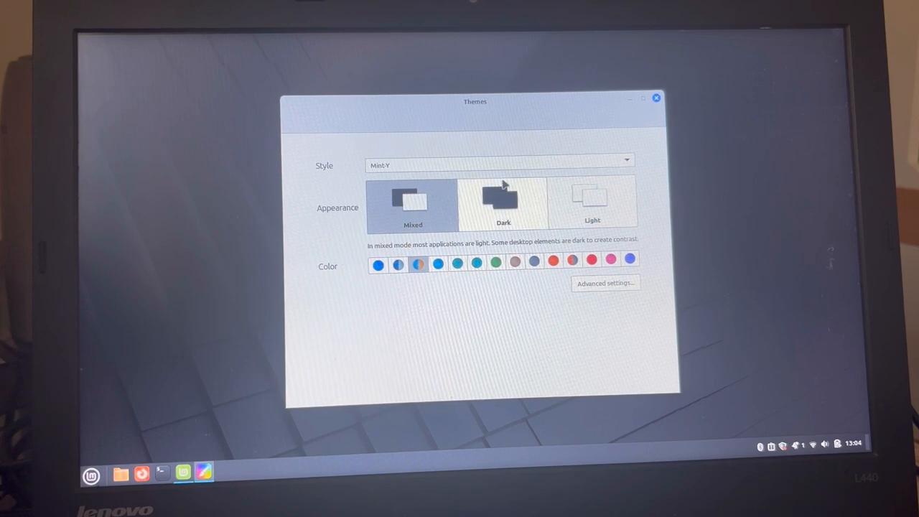
mouse_move(494, 293)
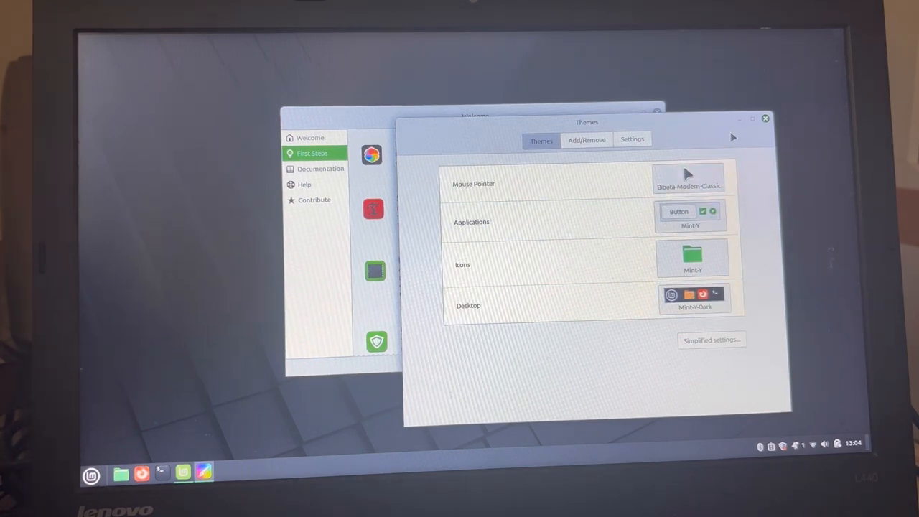
left_click(764, 118)
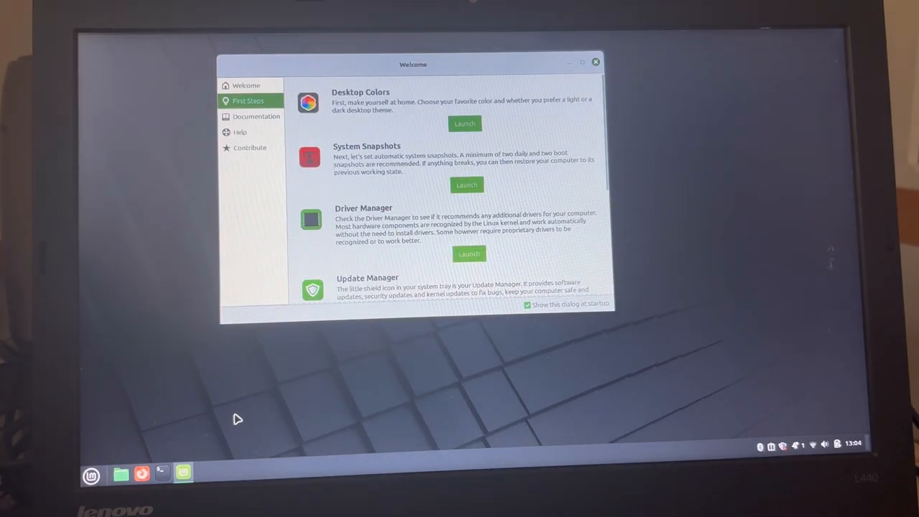
Run the Timeshift wizard with RSYNC snapshots stored on sda3, then close Timeshift
left_click(90, 475)
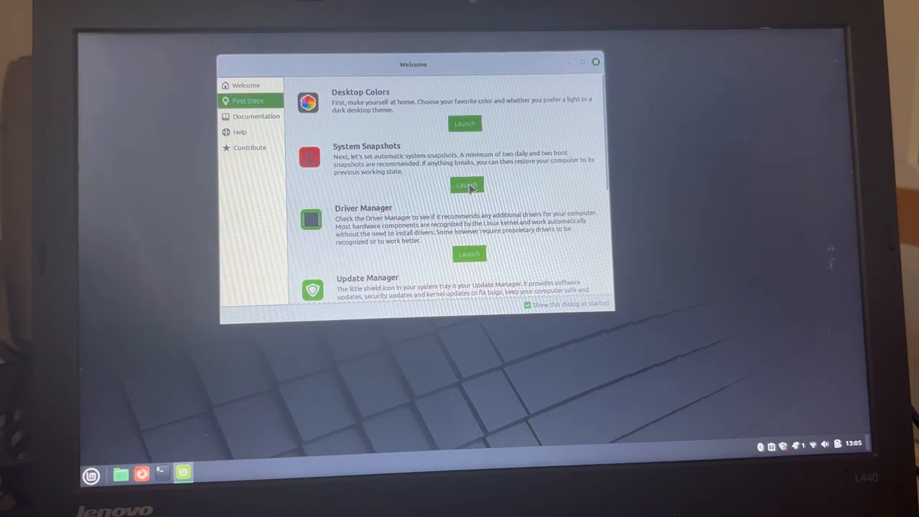
left_click(466, 185)
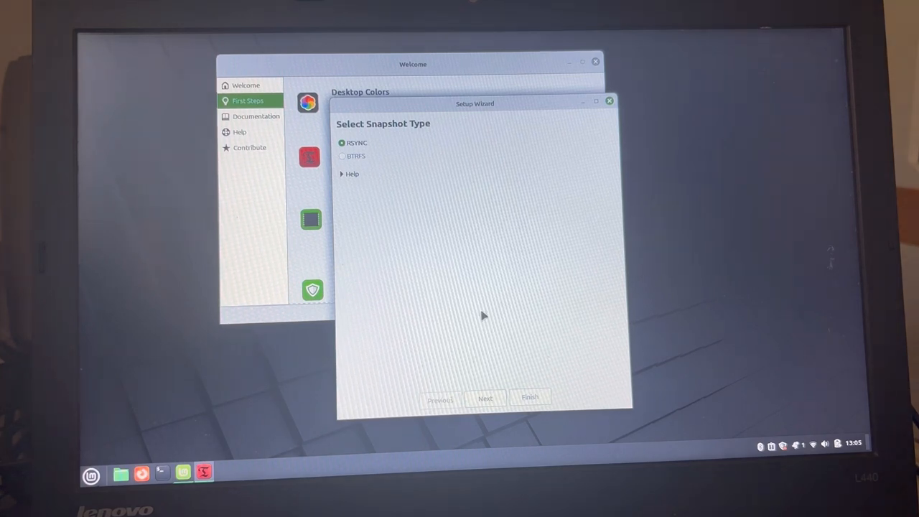
left_click(485, 397)
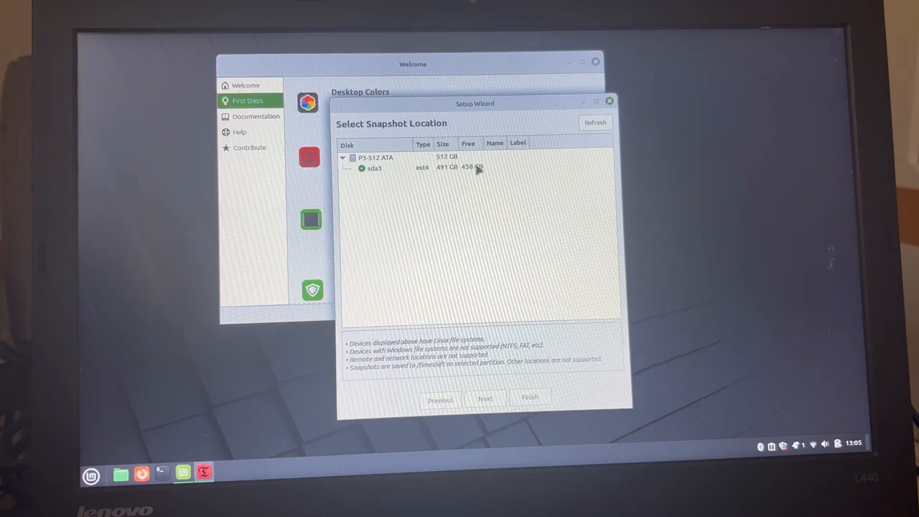
left_click(402, 166)
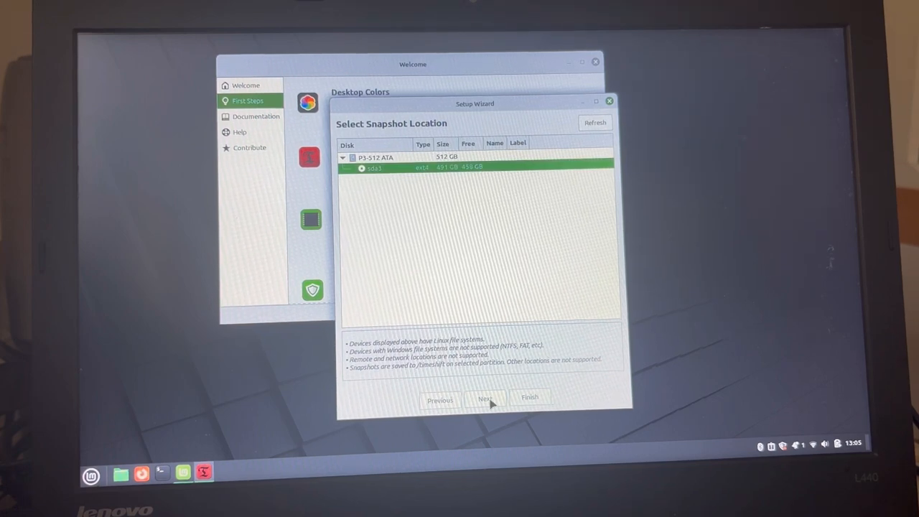
left_click(485, 399)
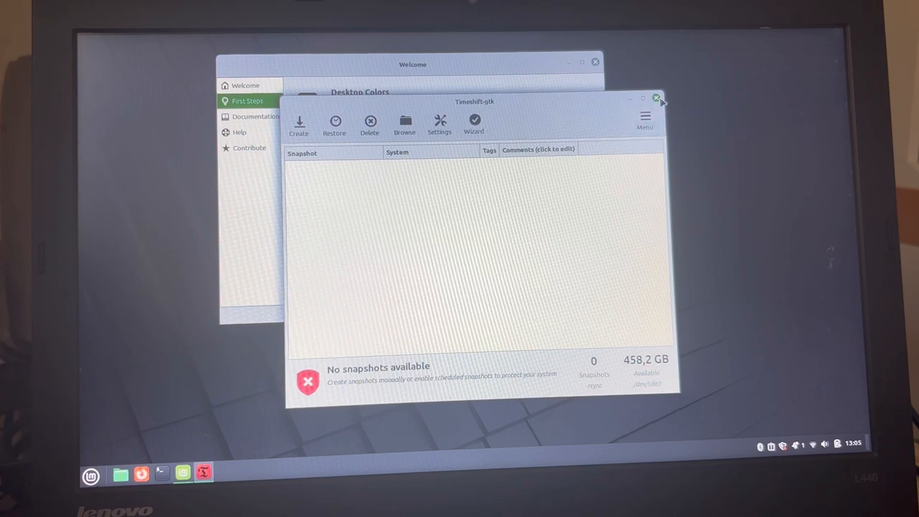
left_click(655, 98)
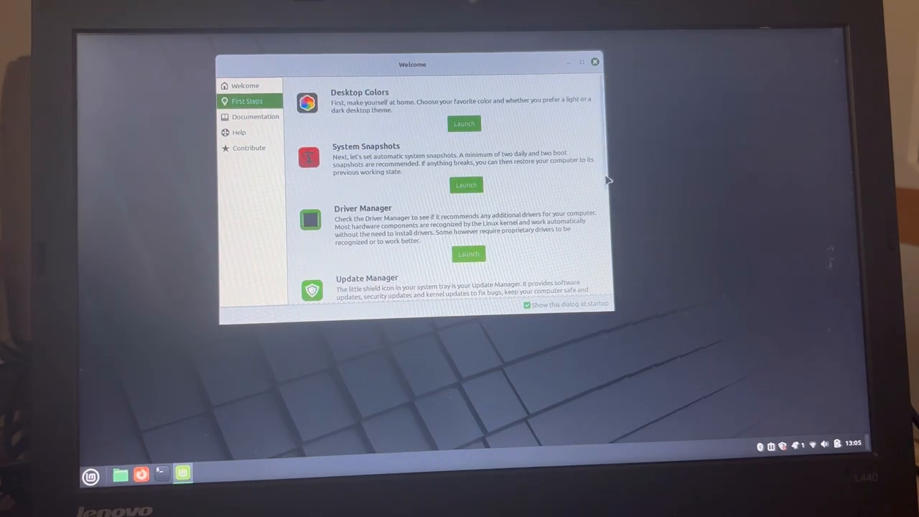
Check Driver Manager's 'No drivers needed' result and close its window
scroll("down", 3)
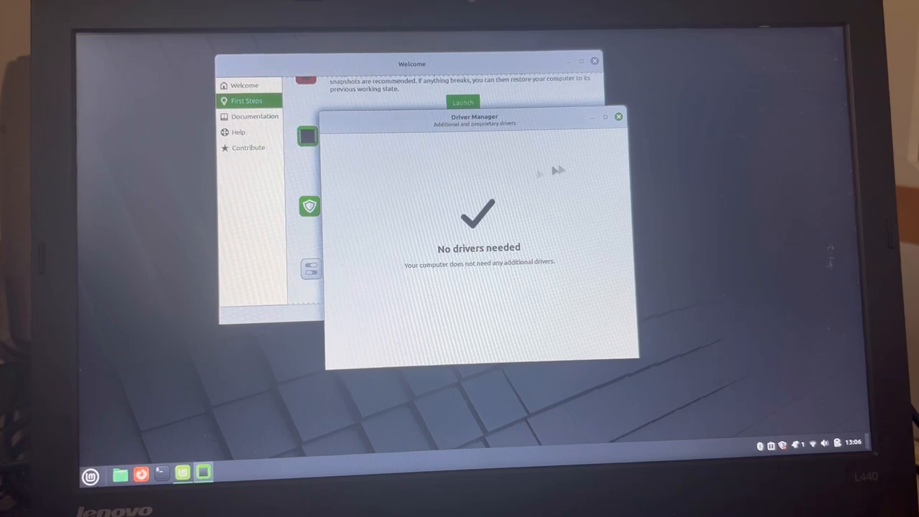
left_click(618, 115)
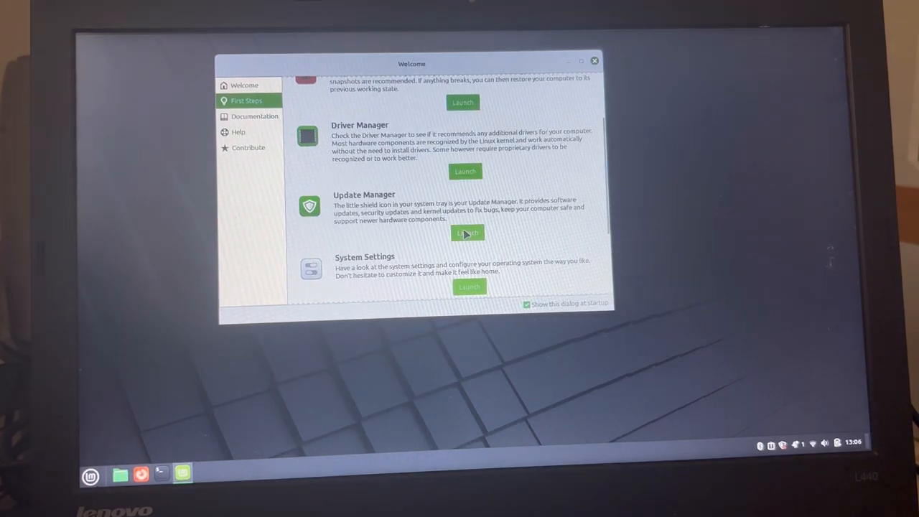
Launch Update Manager, dismiss its welcome, and authenticate to reach Software Sources
left_click(467, 233)
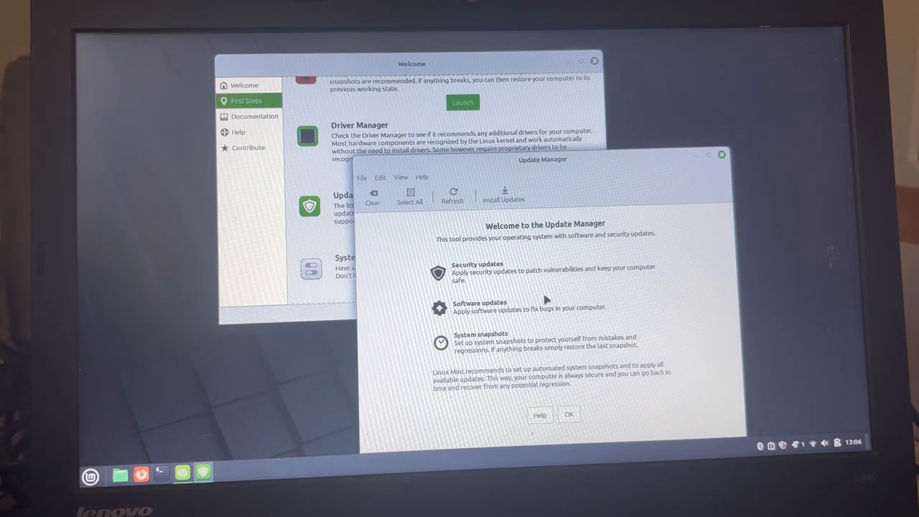
left_click(569, 414)
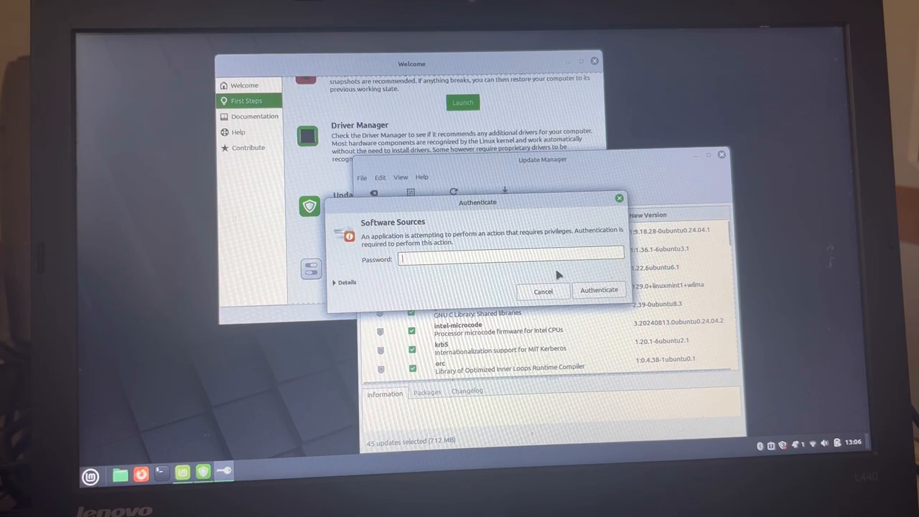
type("●")
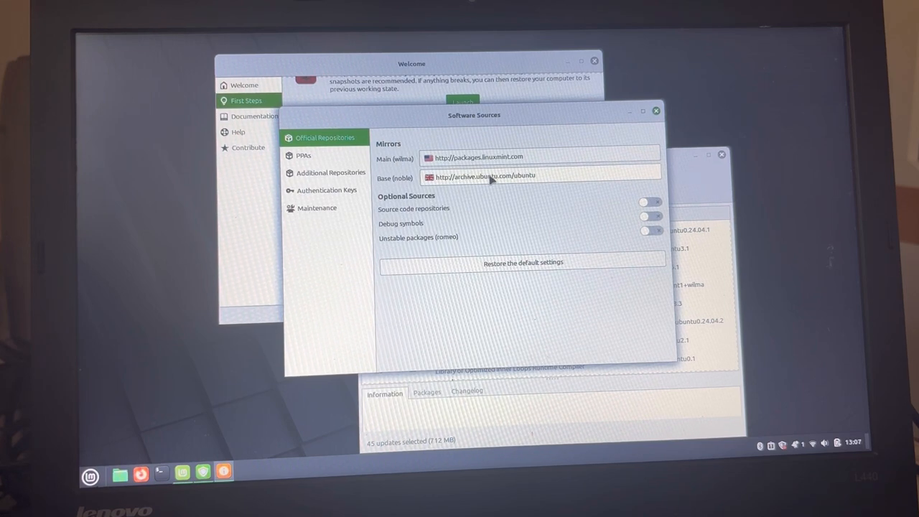
Review PPAs, Authentication Keys and Maintenance, return to Official Repositories, then close Software Sources
left_click(302, 155)
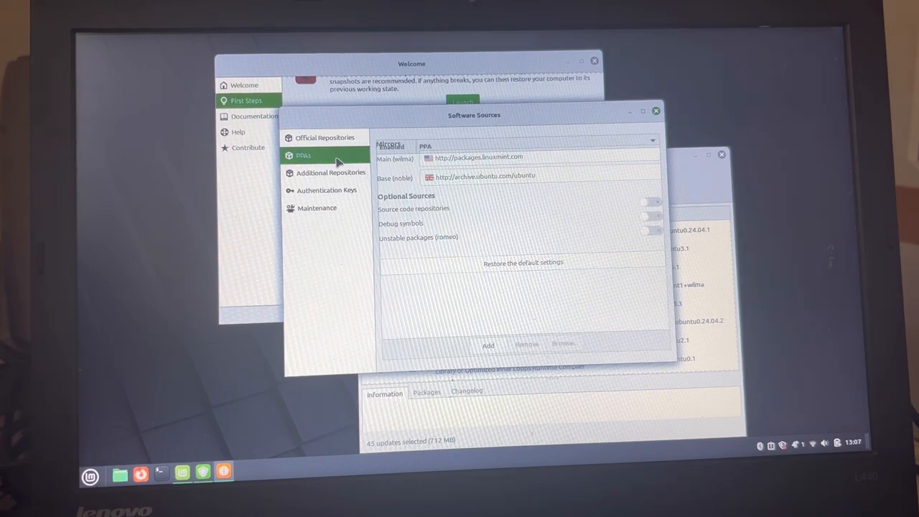
left_click(331, 189)
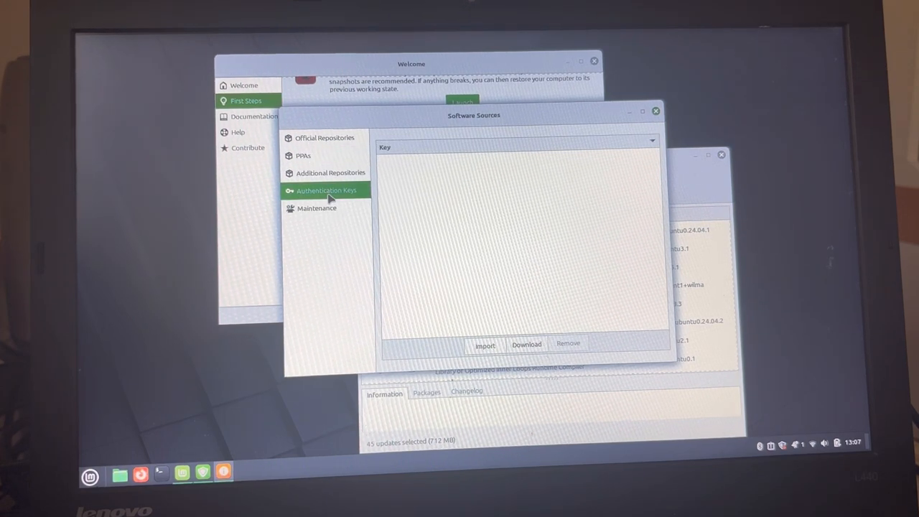
left_click(316, 209)
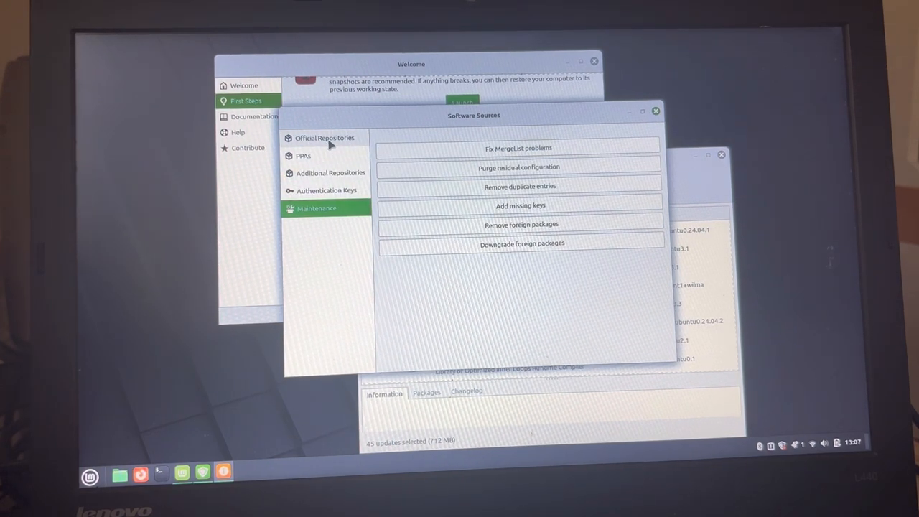
left_click(325, 138)
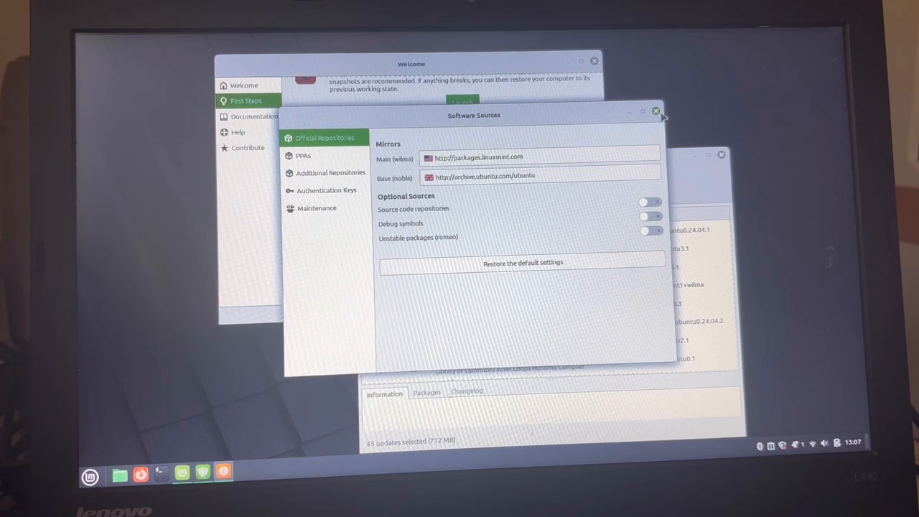
left_click(655, 112)
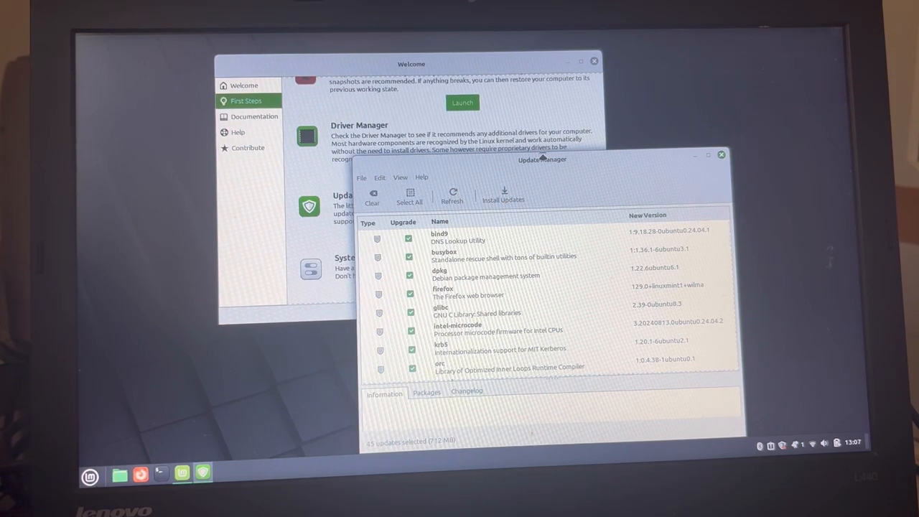
Install all selected updates, accepting the extra kernel packages and authenticating
left_click(504, 194)
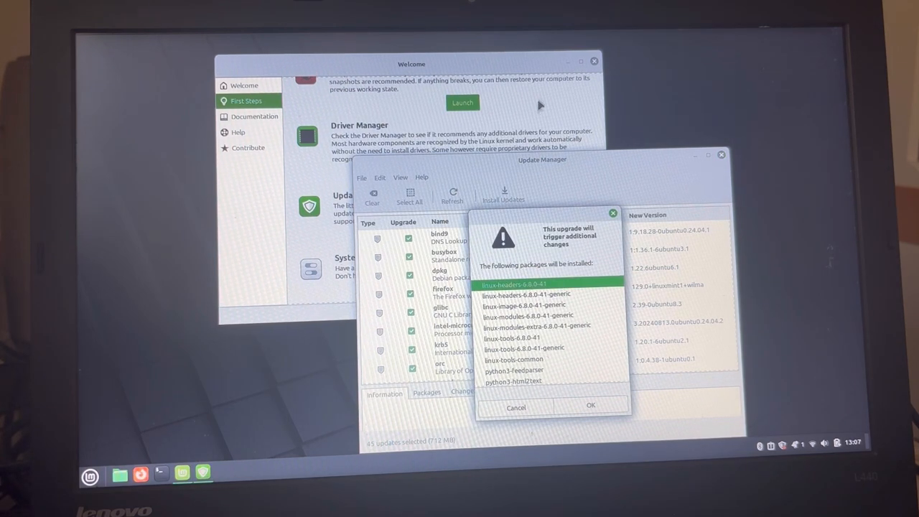
mouse_move(609, 303)
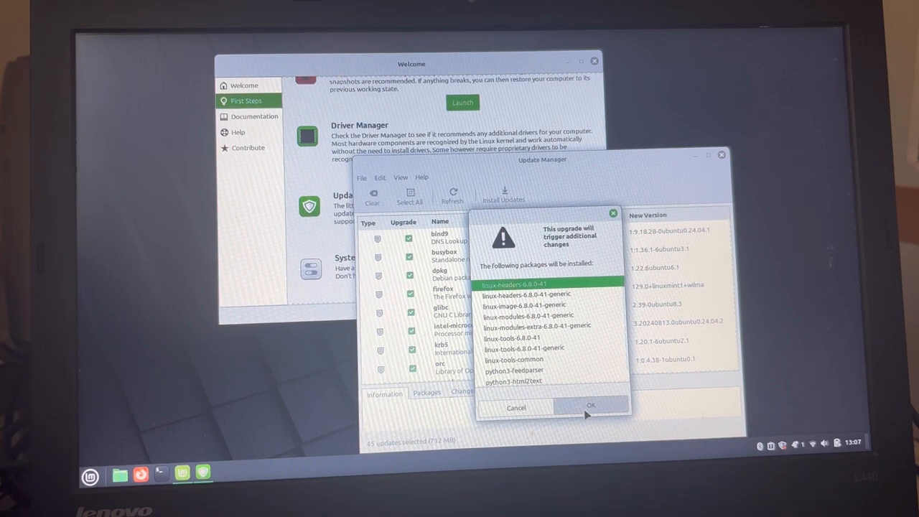
left_click(593, 408)
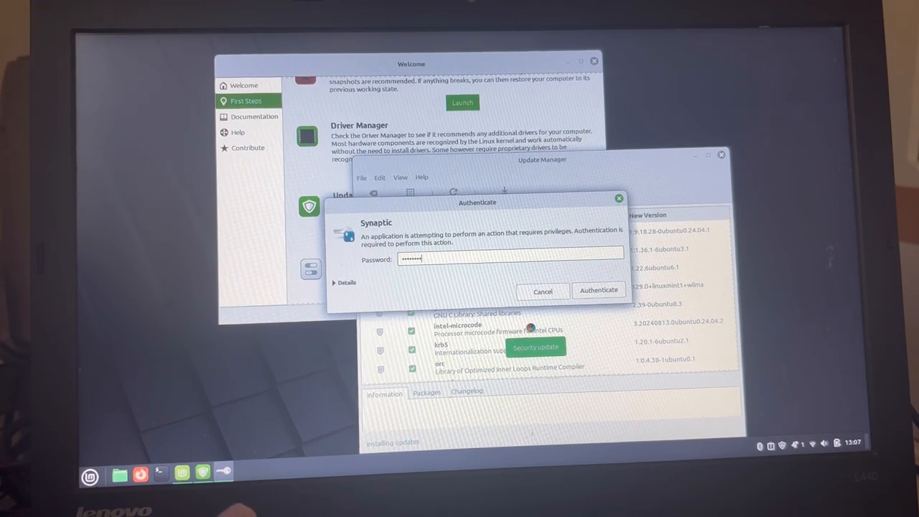
left_click(598, 290)
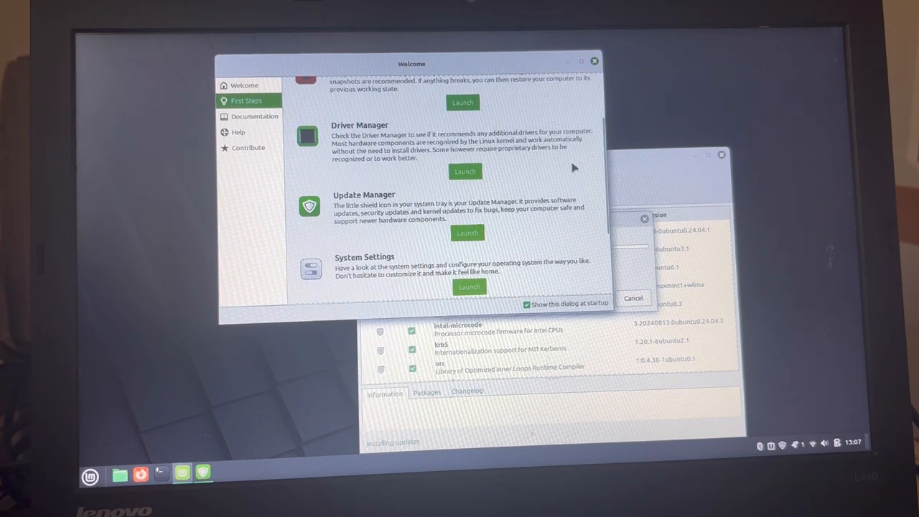
mouse_move(453, 250)
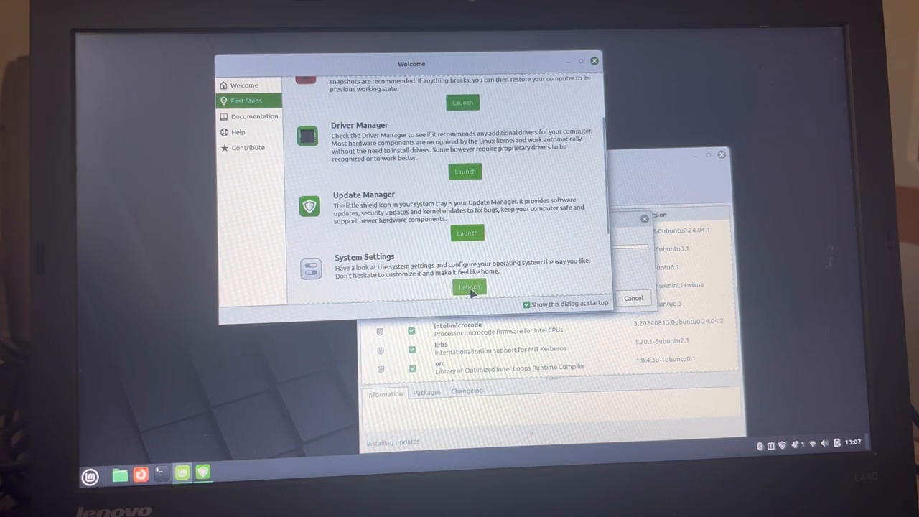
Set the Sunset image from the Wilma collection as the desktop wallpaper via System Settings
left_click(467, 286)
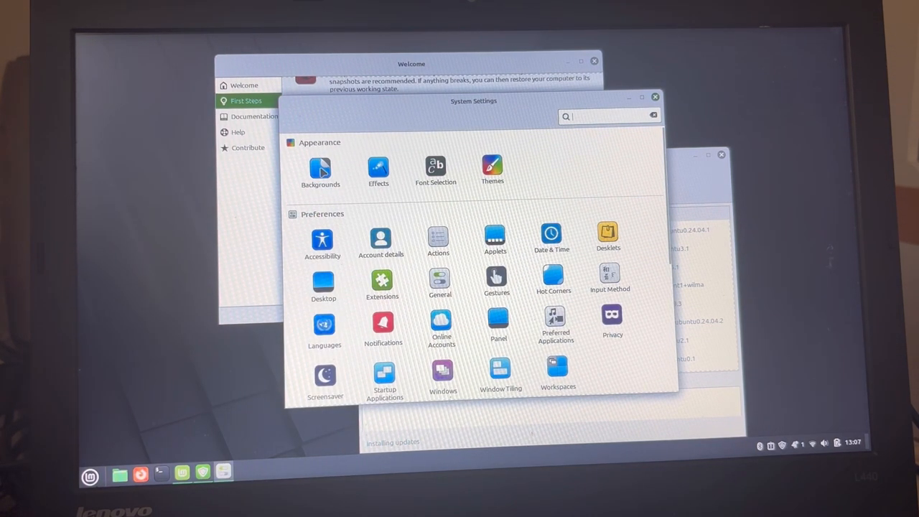
left_click(322, 167)
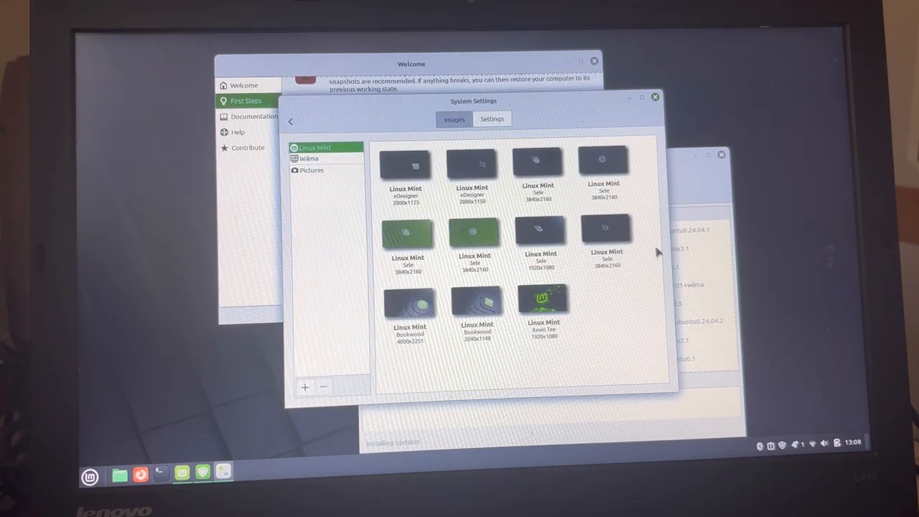
left_click(310, 158)
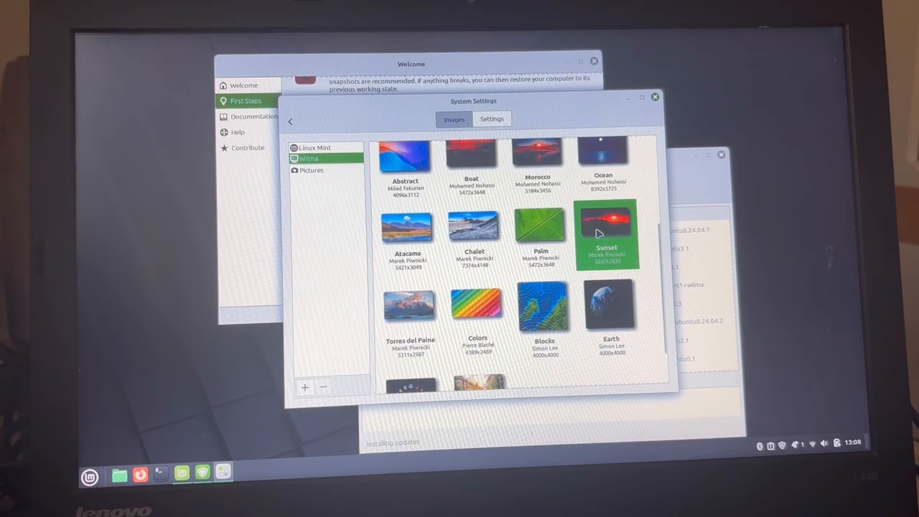
left_click(609, 235)
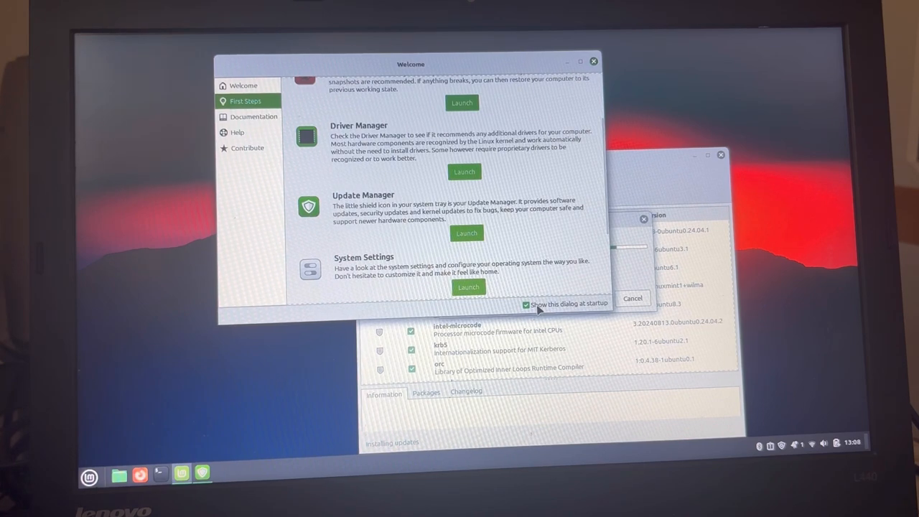
Close the remaining windows and bring up the applications menu on the empty desktop
left_click(525, 305)
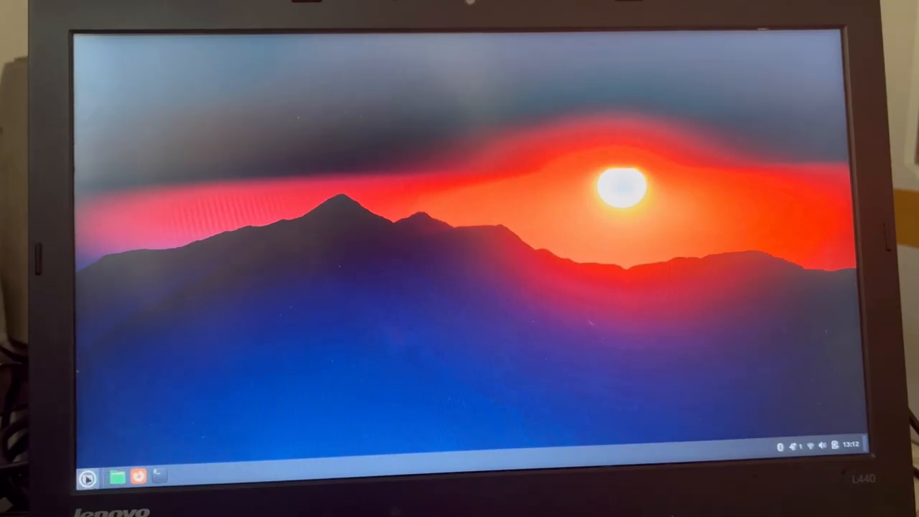
left_click(89, 476)
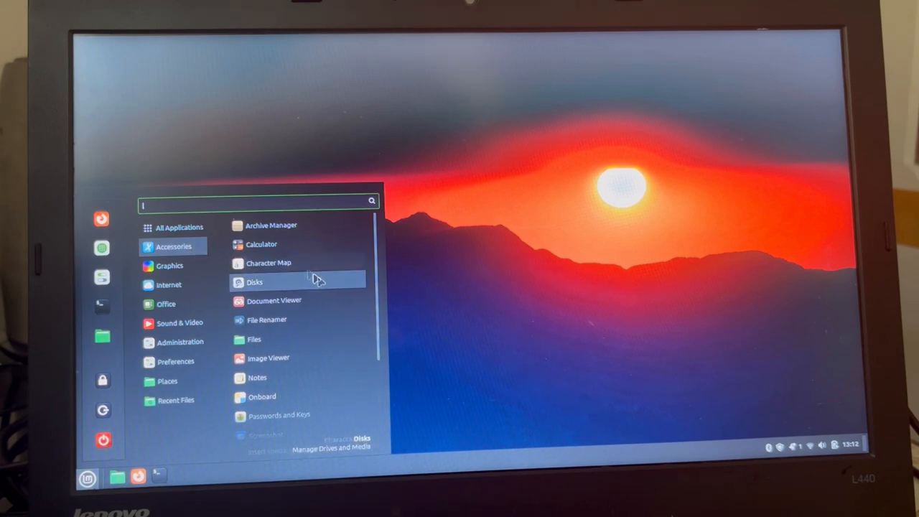
mouse_move(380, 278)
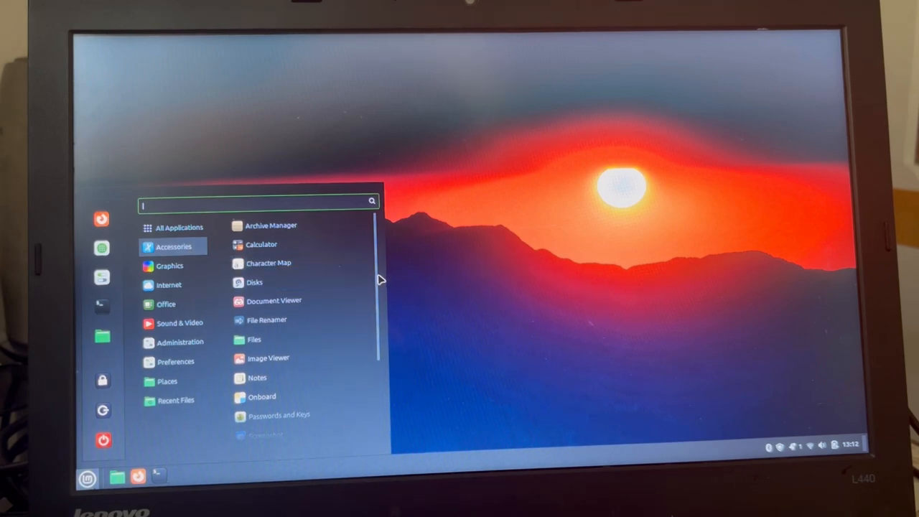
Show the Administration category in the applications menu to reach Software Manager
scroll("down", 3)
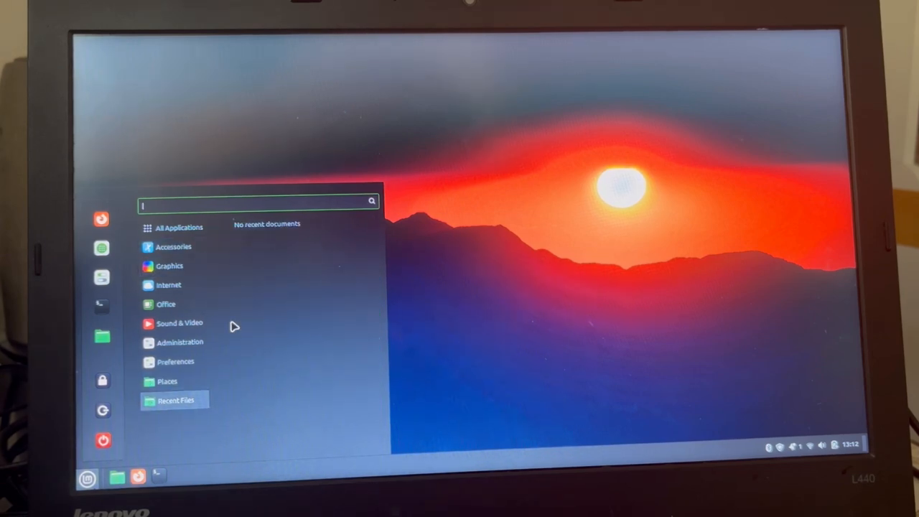
left_click(180, 342)
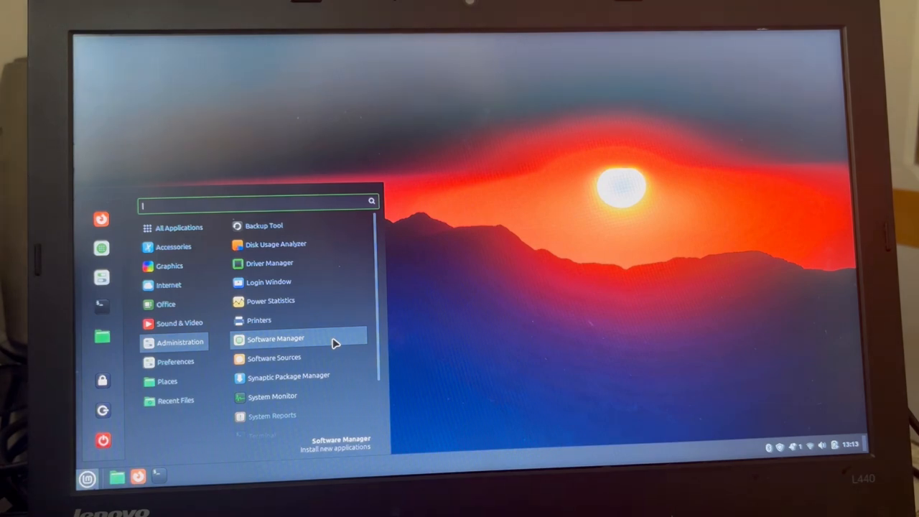
mouse_move(323, 382)
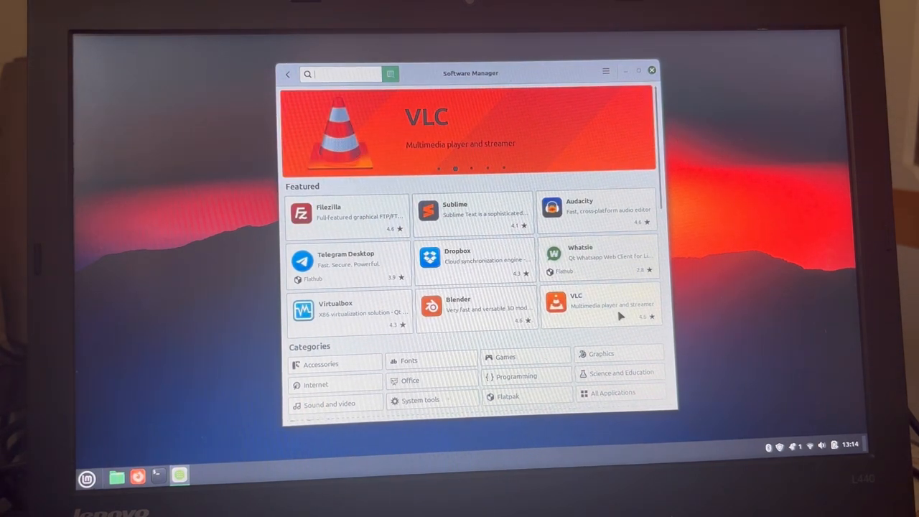
Install VLC, accepting its extra packages and authenticating, then return to featured applications
left_click(606, 304)
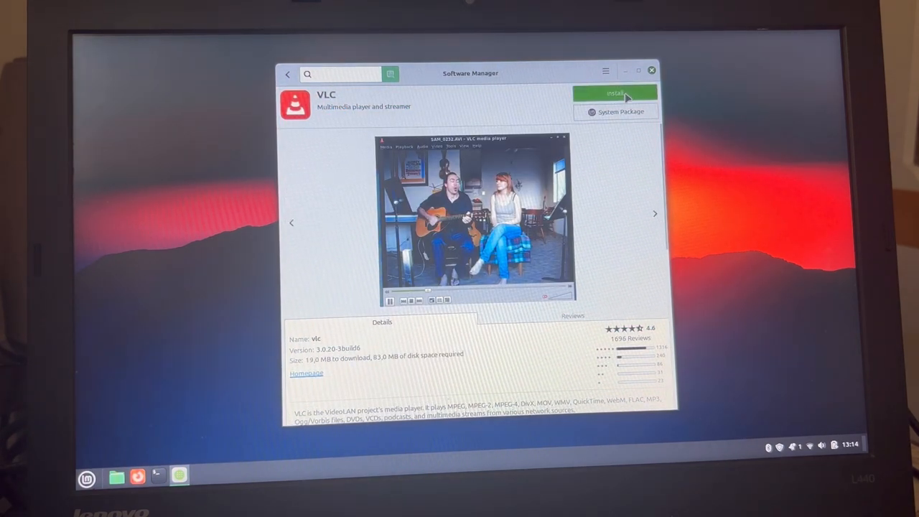
left_click(616, 92)
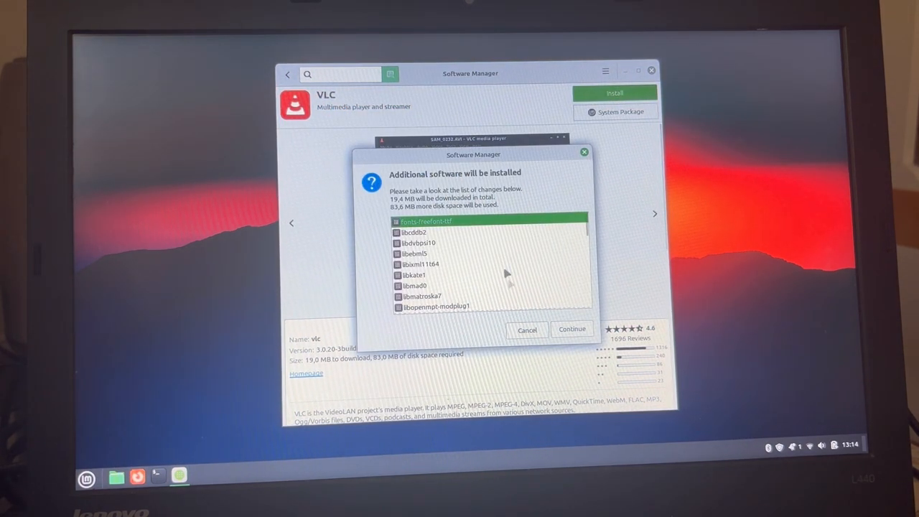
left_click(572, 329)
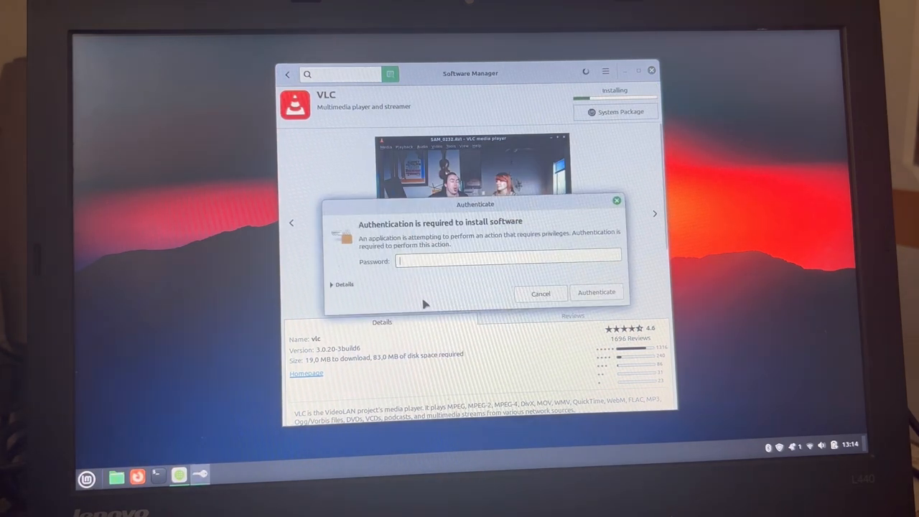
type("••••")
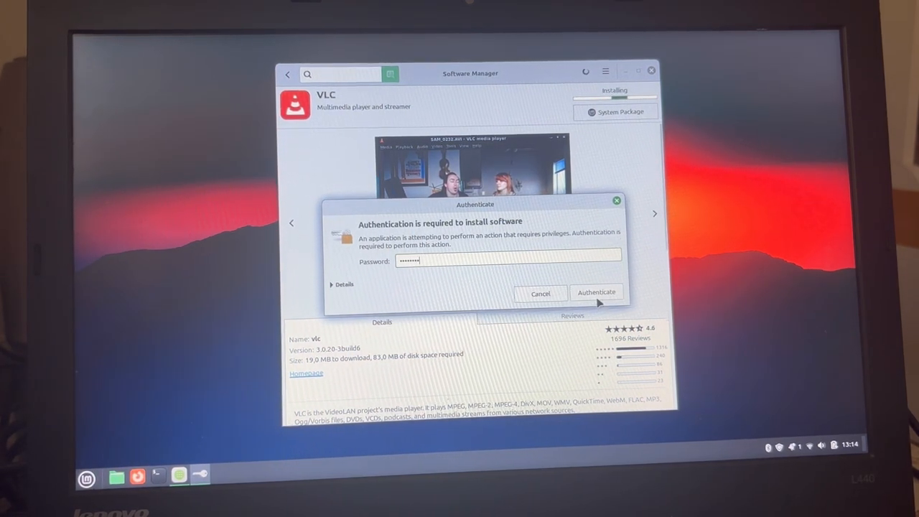
left_click(597, 291)
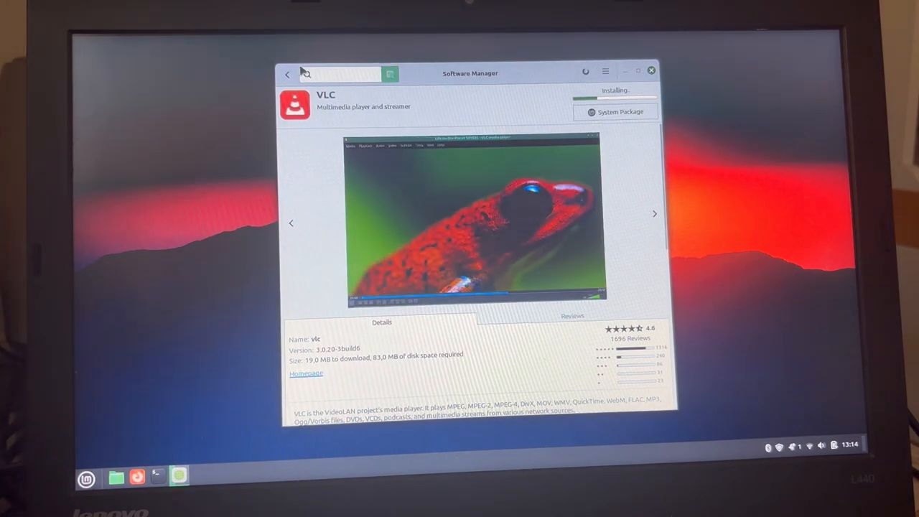
left_click(288, 75)
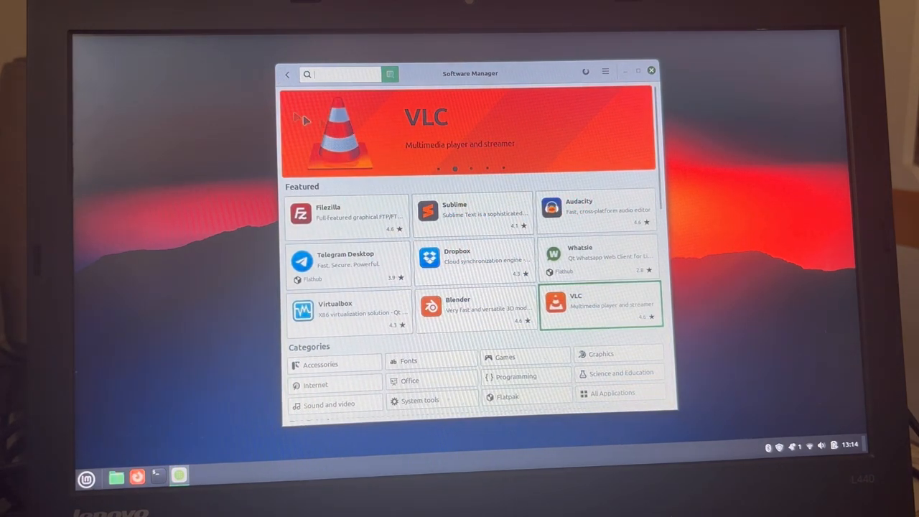
mouse_move(506, 256)
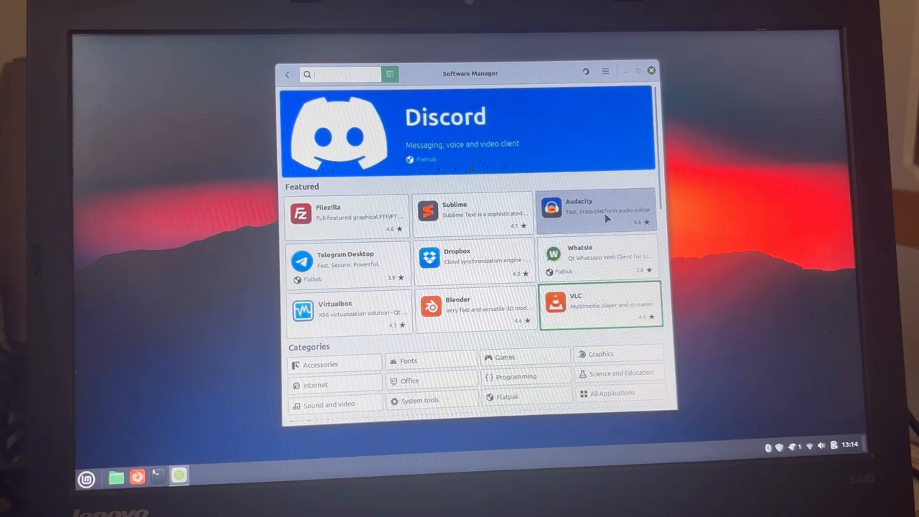
Install Audacity, then install GIMP accepting its additional packages
left_click(596, 213)
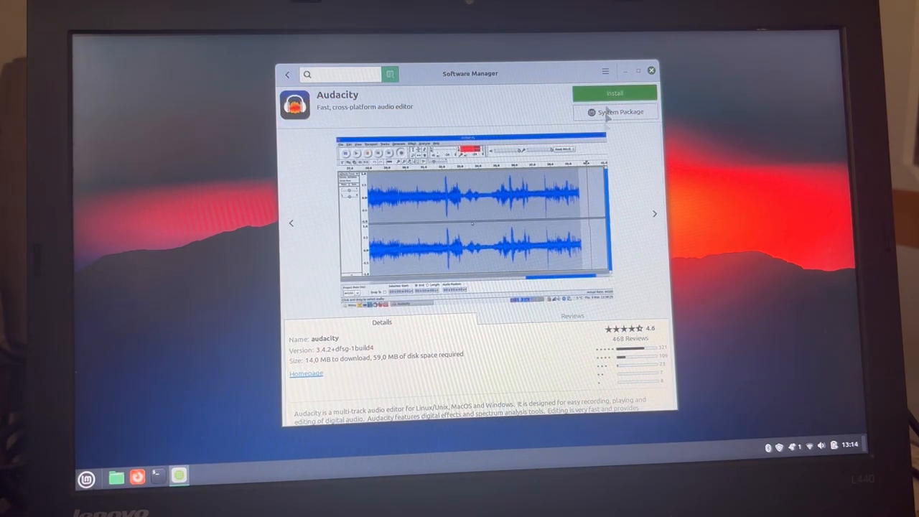
left_click(615, 92)
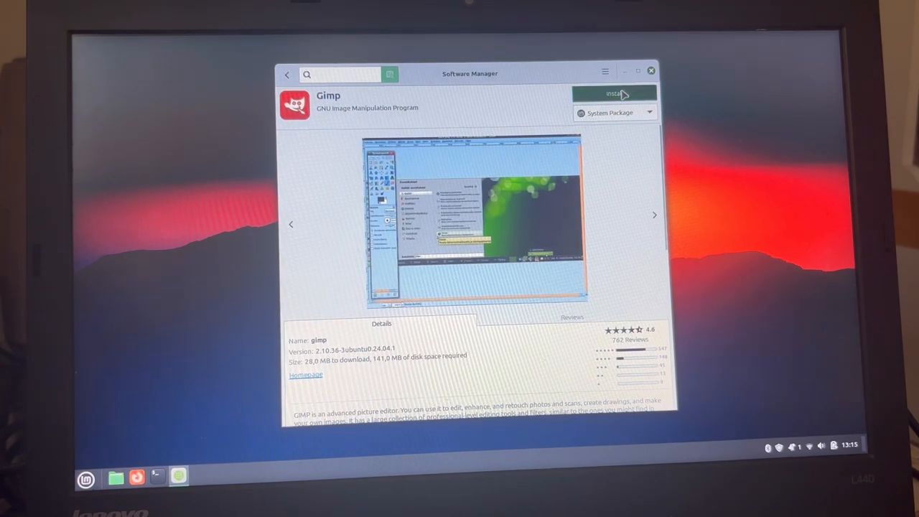
left_click(615, 94)
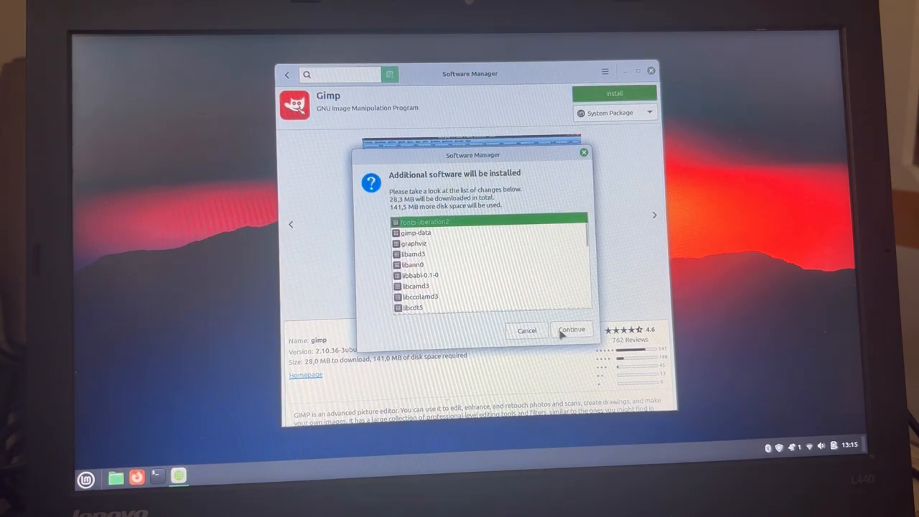
left_click(573, 329)
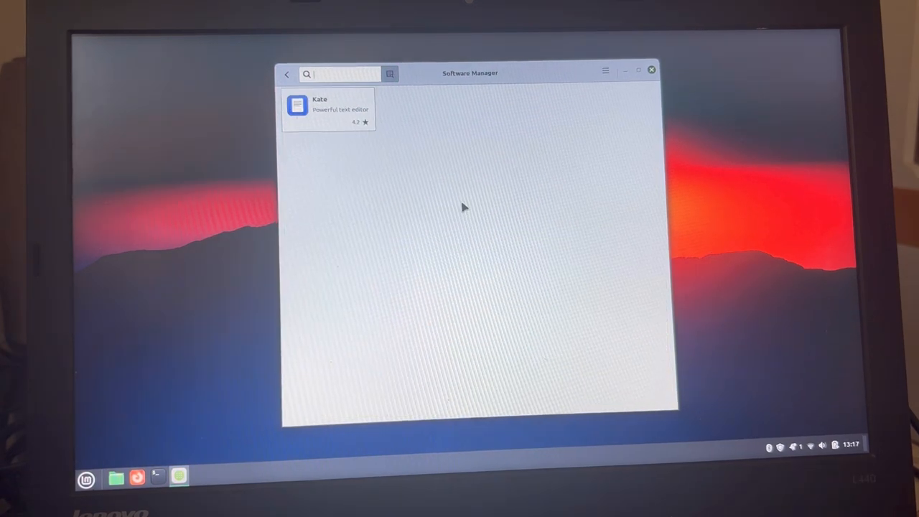
Search for geany and install Geany, accepting its package changes
type("geany")
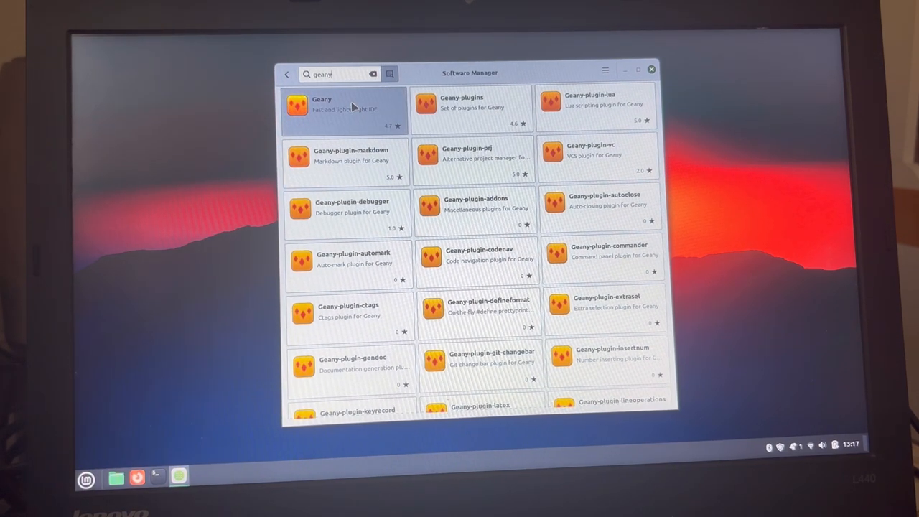
left_click(345, 107)
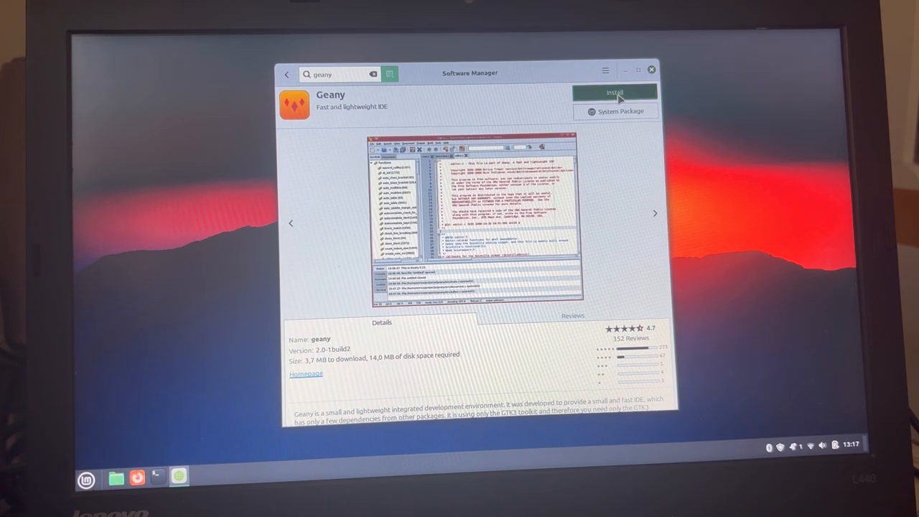
left_click(614, 92)
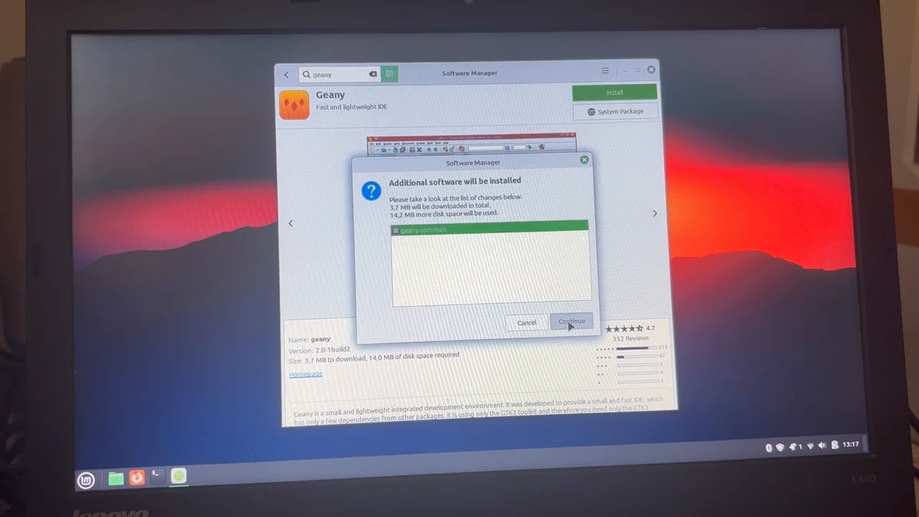
left_click(572, 322)
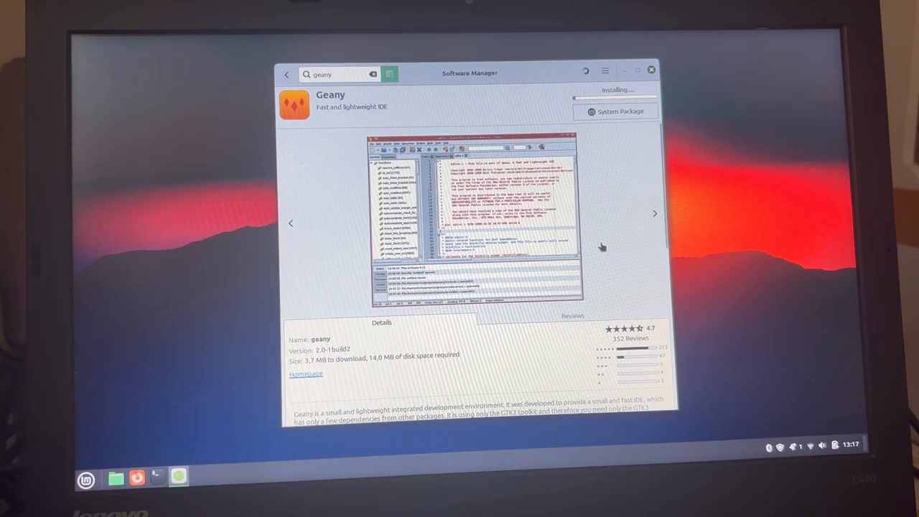
Search 'r studio', close Software Manager and bring up the applications menu
type("r studio")
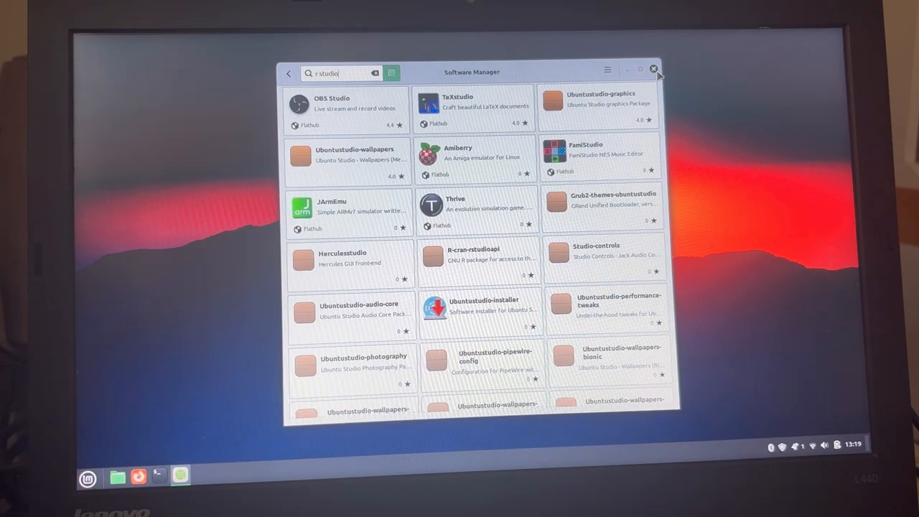
left_click(655, 69)
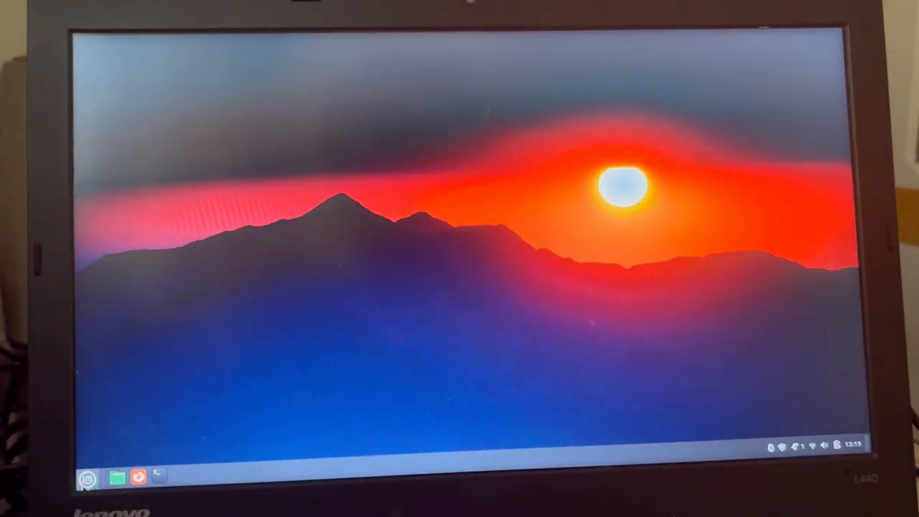
left_click(88, 479)
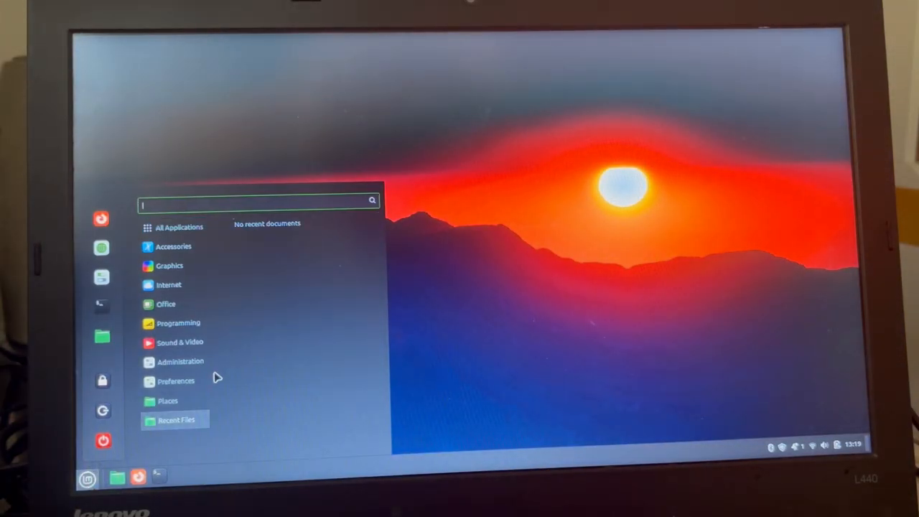